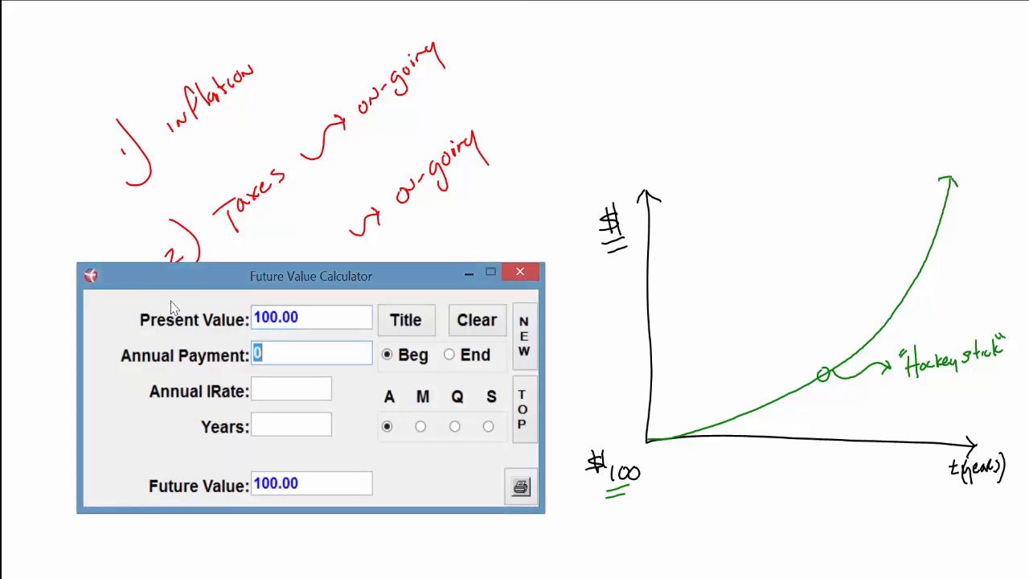
Step: Enter 3.5% interest and 100 years for the $100, giving future value 3,119, then switch to Cash Flow
{"action": "type", "text": "3.50%"}
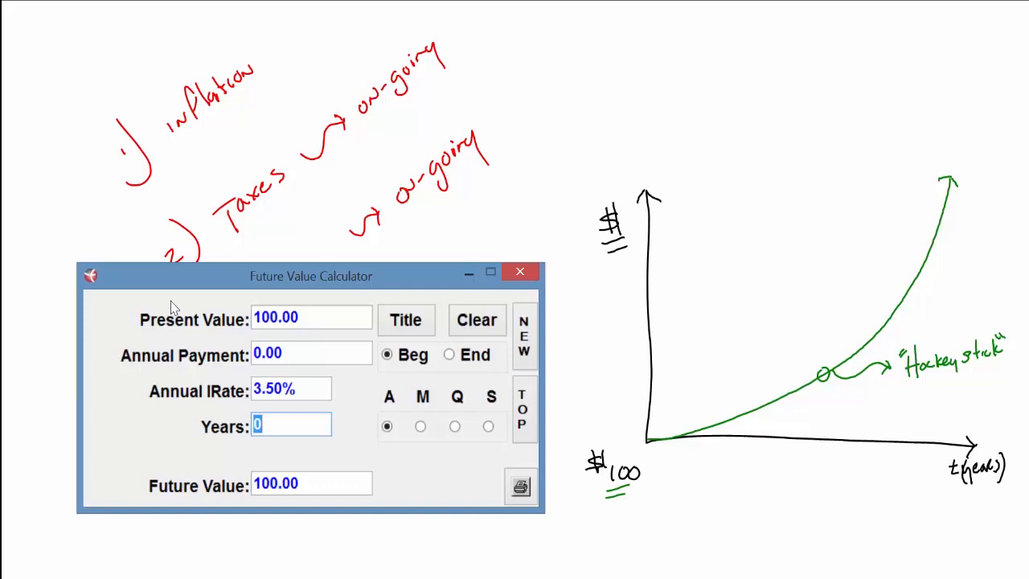
{"action": "type", "text": "1"}
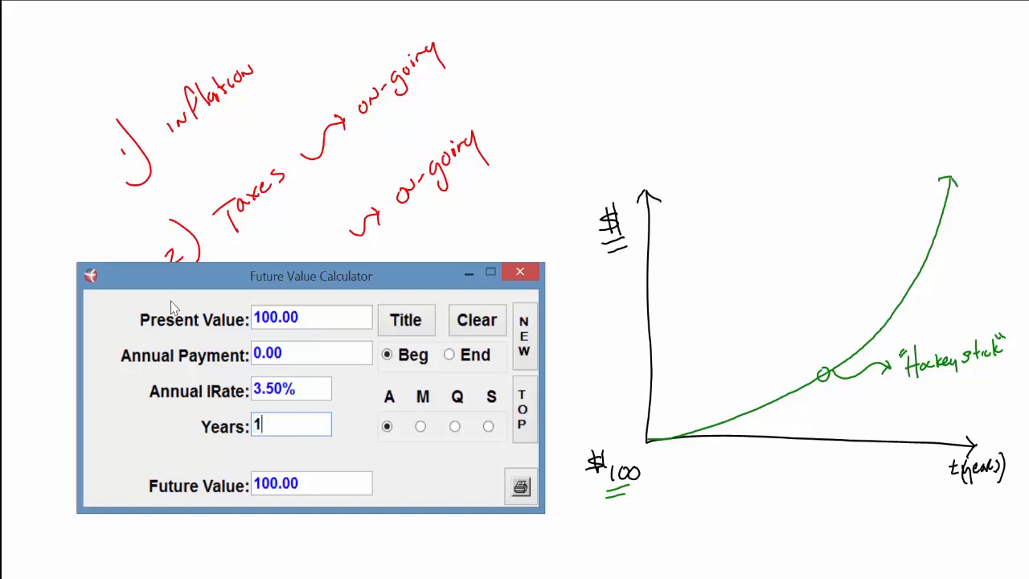
{"action": "type", "text": "00"}
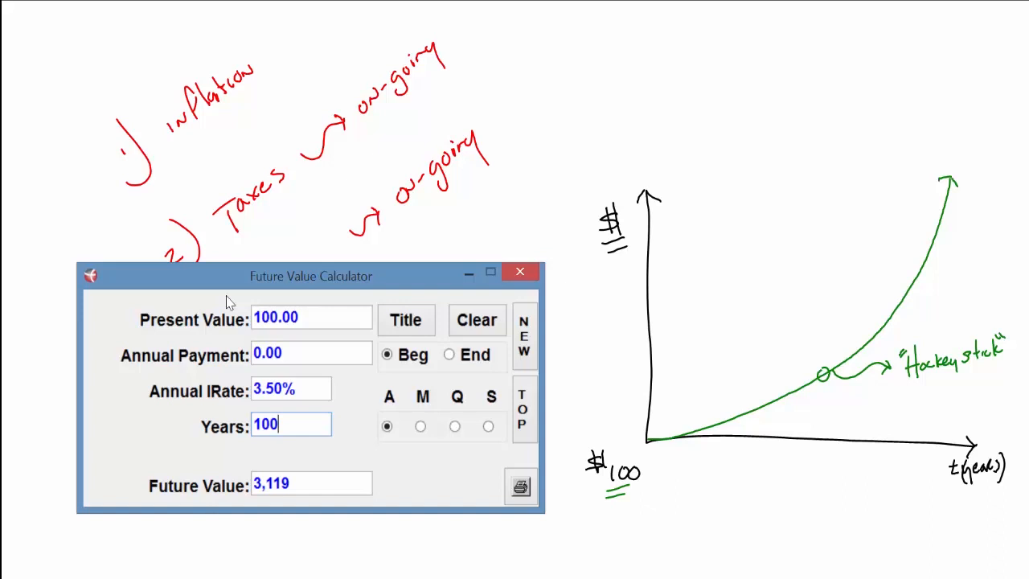
{"action": "mouse_move", "coordinate": [383, 454]}
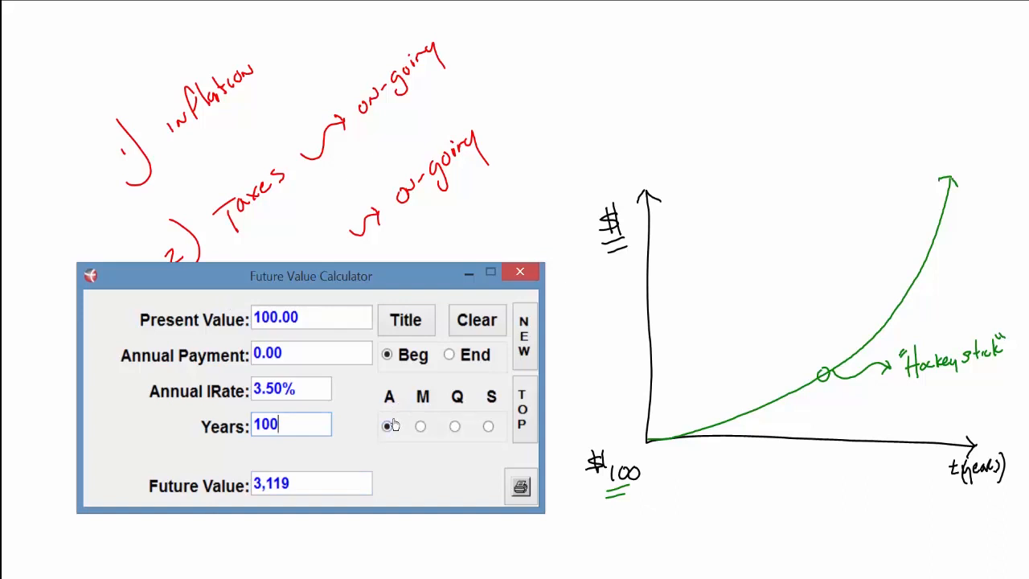
{"action": "mouse_move", "coordinate": [421, 412]}
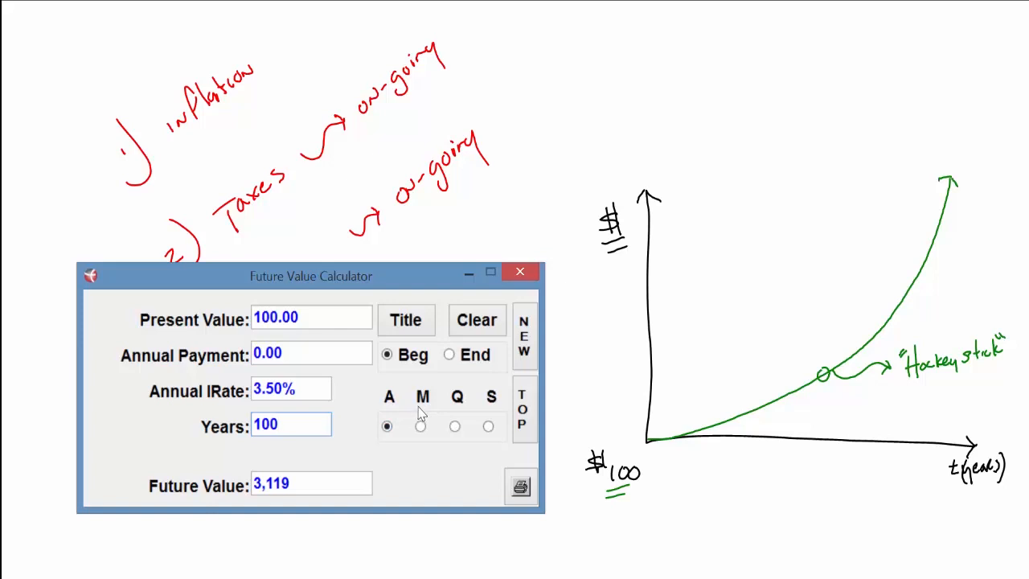
{"action": "mouse_move", "coordinate": [420, 457]}
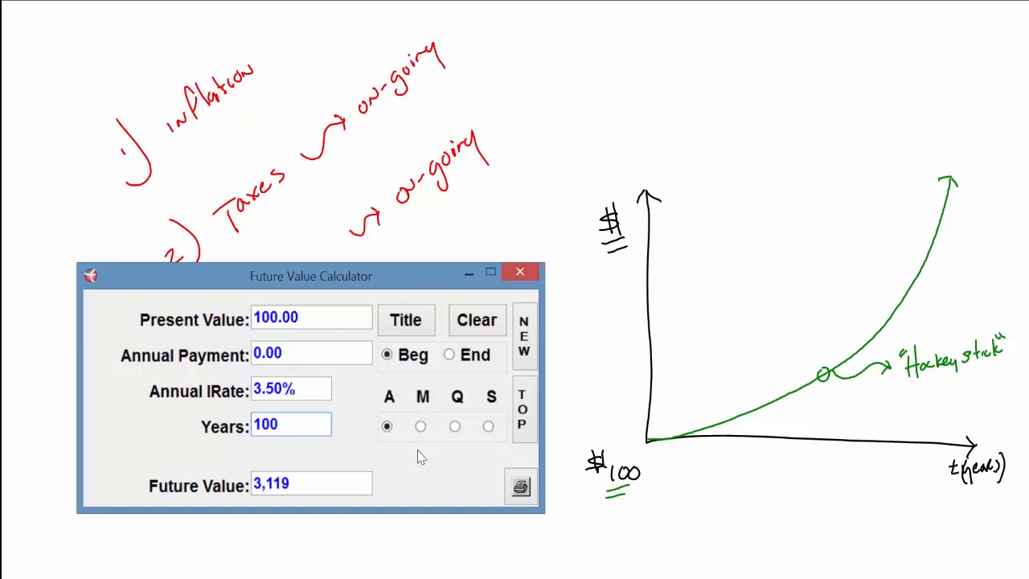
{"action": "left_click", "coordinate": [291, 424]}
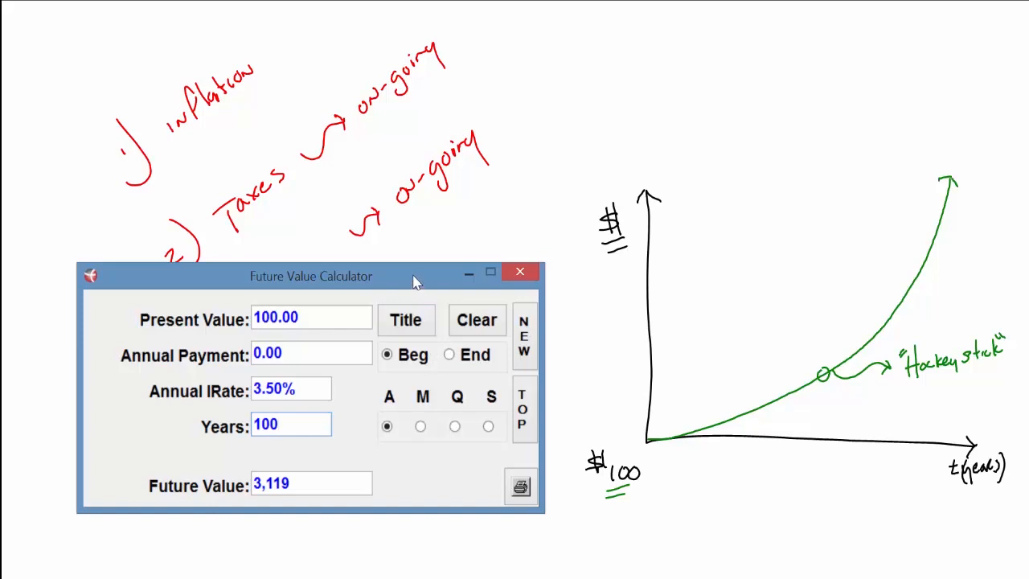
{"action": "left_click", "coordinate": [291, 424]}
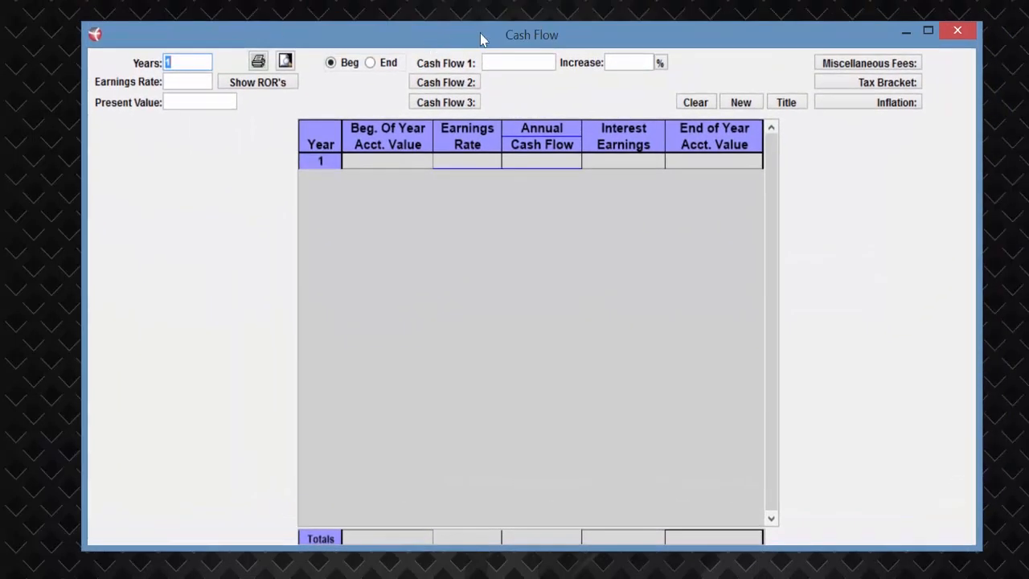
Step: Set the Cash Flow table to 100 years starting 1916 with a present value of 100
{"action": "left_click_drag", "start_coordinate": [530, 36], "coordinate": [521, 42]}
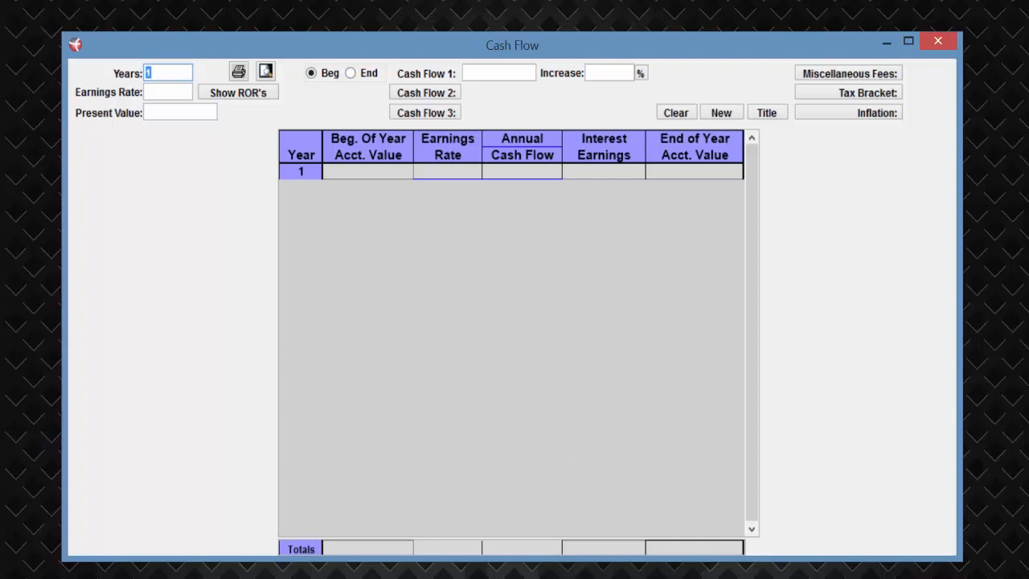
{"action": "type", "text": "100"}
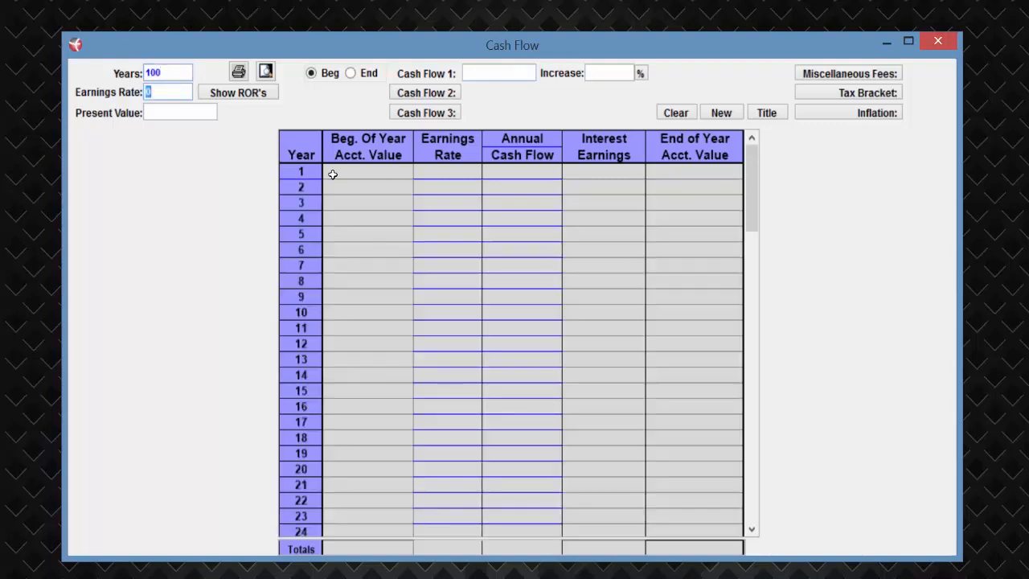
{"action": "mouse_move", "coordinate": [287, 164]}
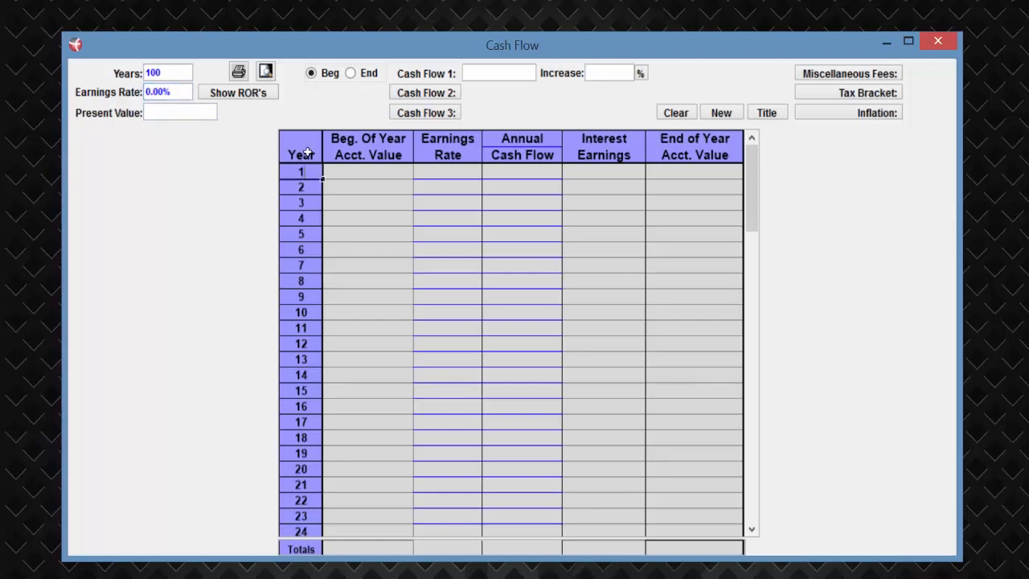
{"action": "type", "text": "1916"}
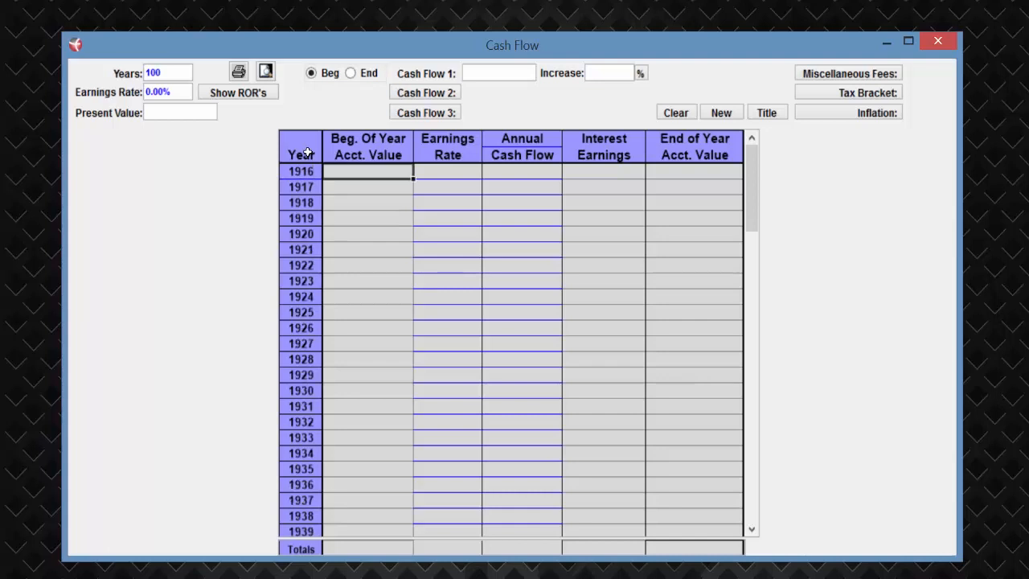
{"action": "scroll", "scroll_direction": "down", "scroll_amount": 3}
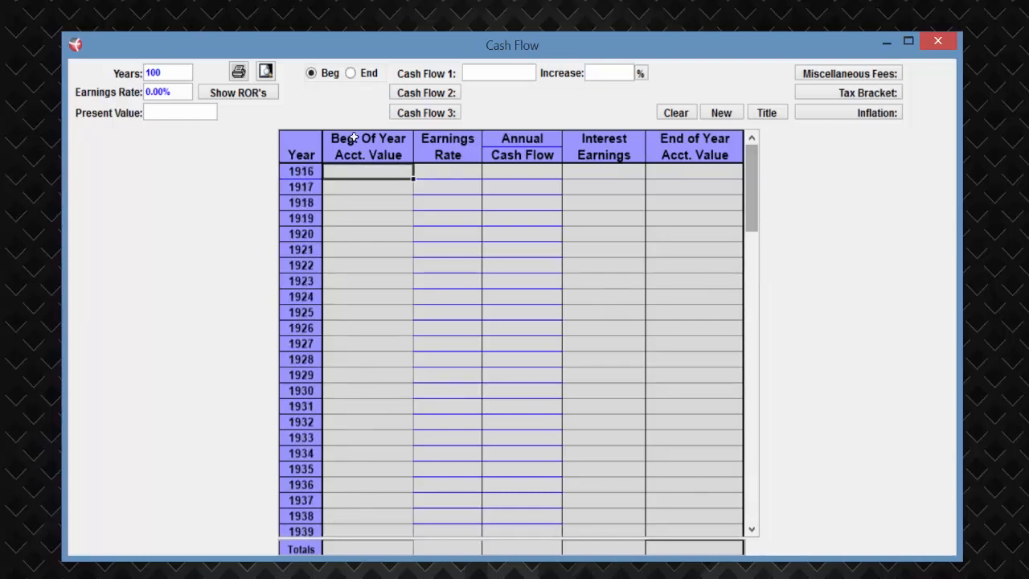
{"action": "left_click", "coordinate": [180, 112]}
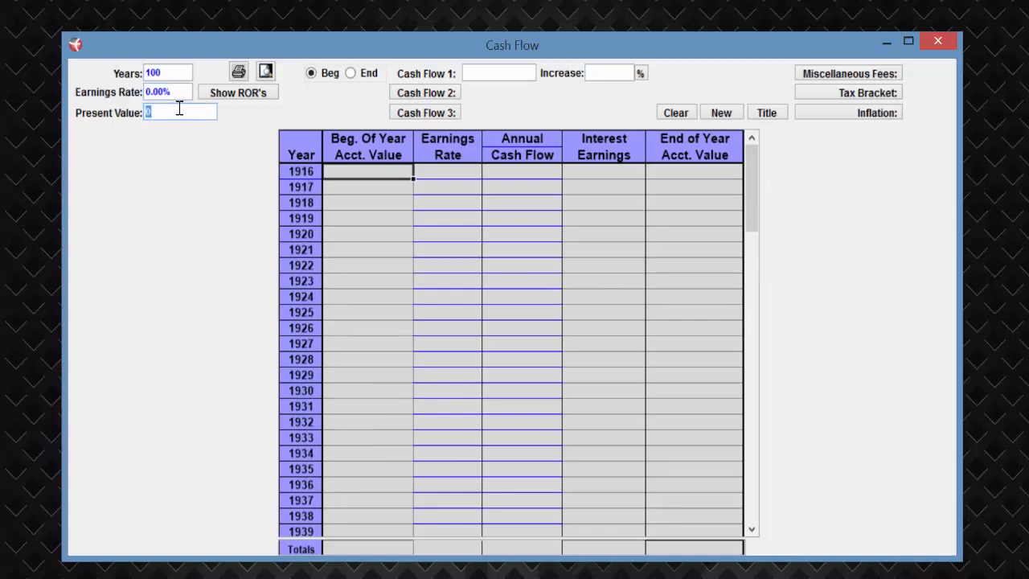
{"action": "type", "text": "100"}
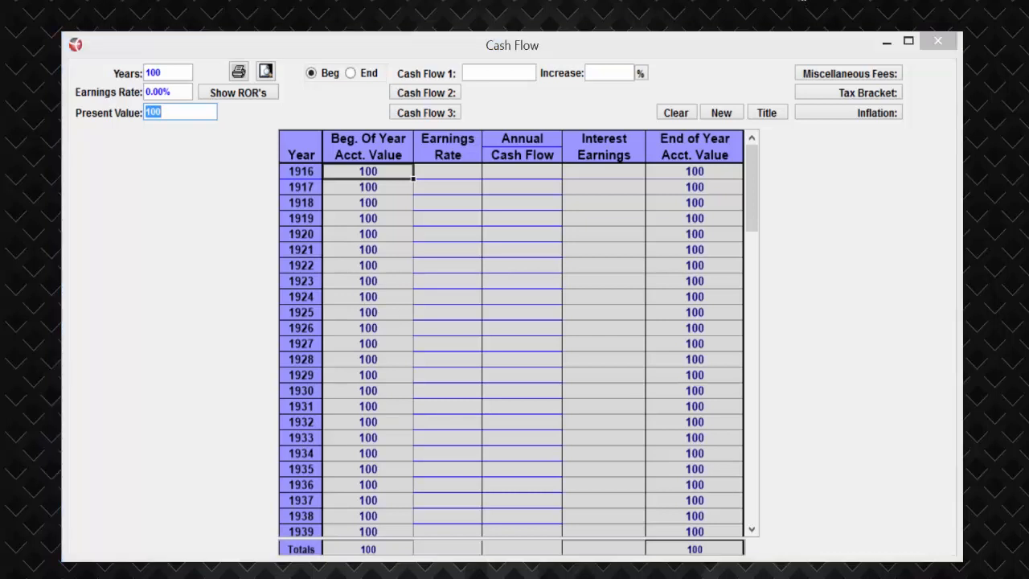
Step: Set a 20% earnings rate, compounding the $100 to 8,281,797,452 by 2015
{"action": "left_click", "coordinate": [167, 90]}
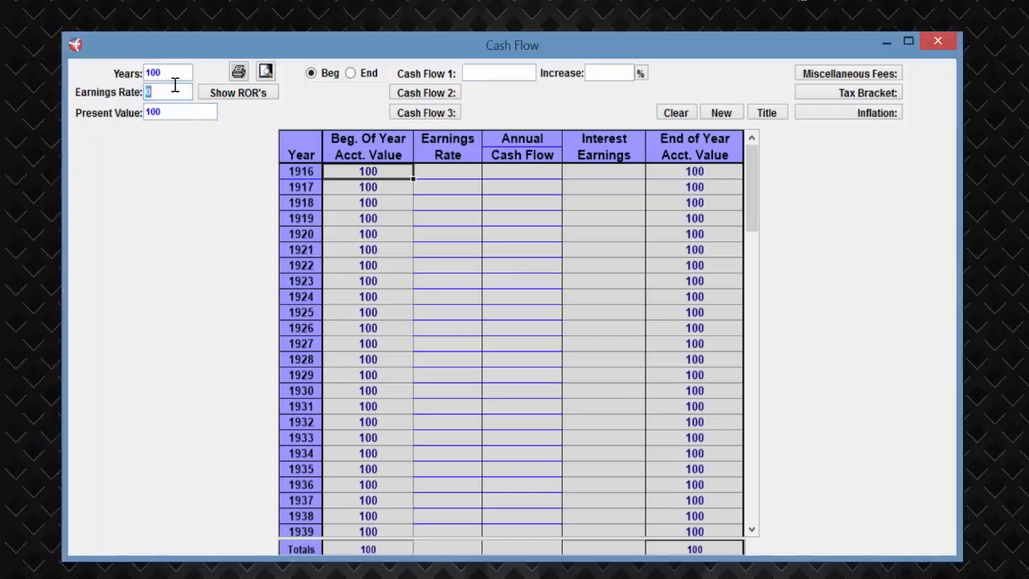
{"action": "type", "text": "20.00%"}
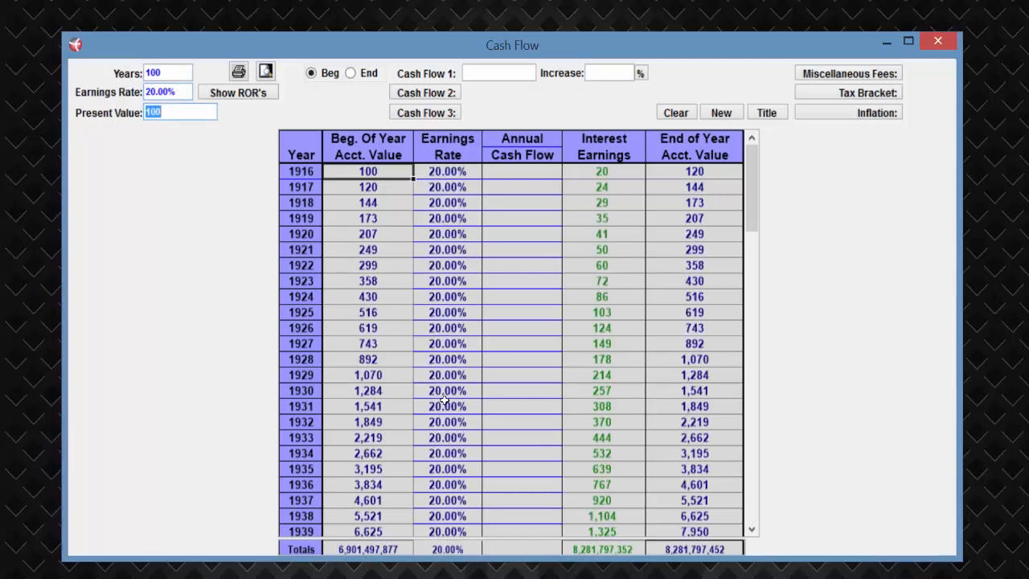
{"action": "left_click", "coordinate": [180, 113]}
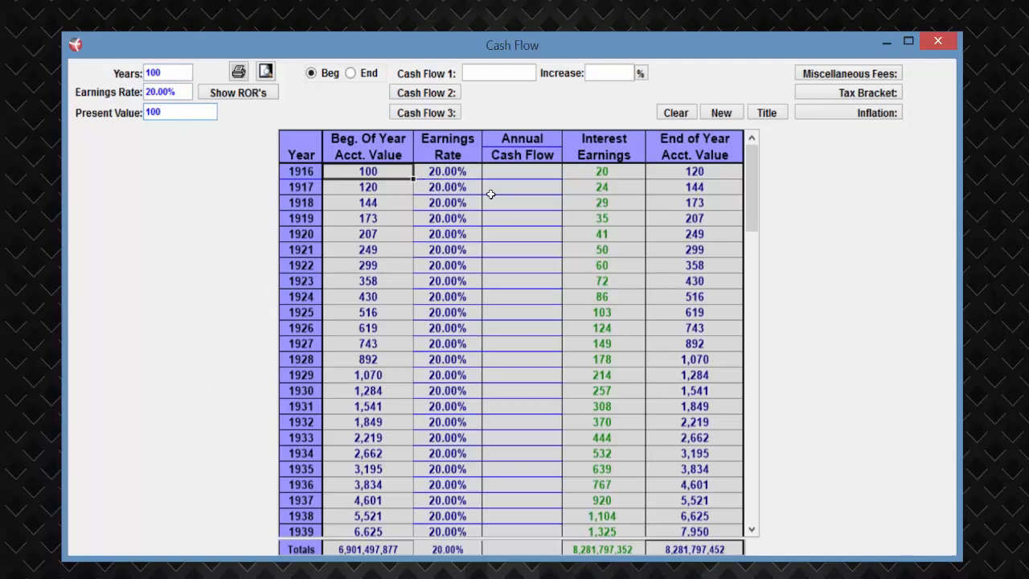
{"action": "mouse_move", "coordinate": [723, 559]}
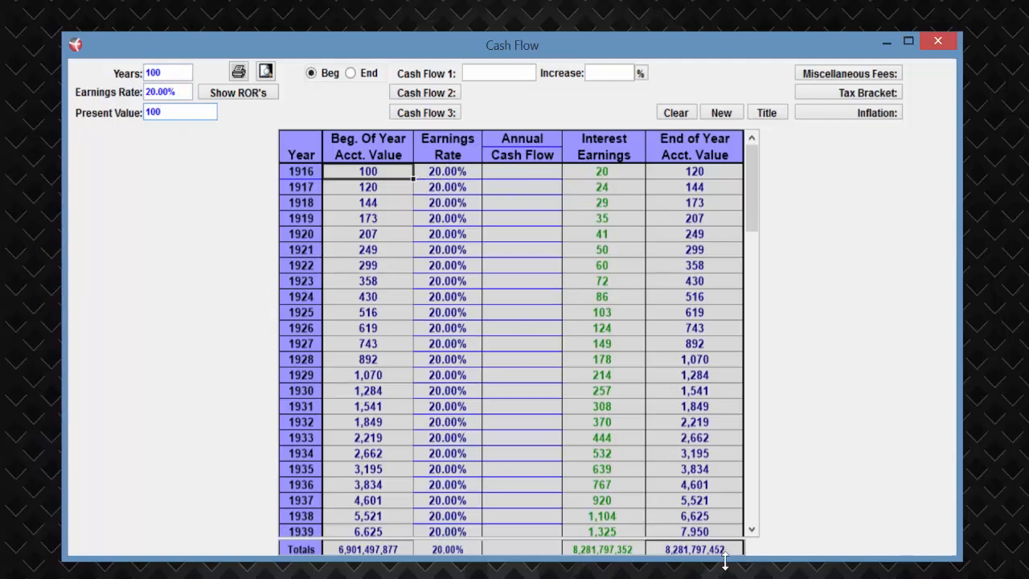
{"action": "mouse_move", "coordinate": [683, 559]}
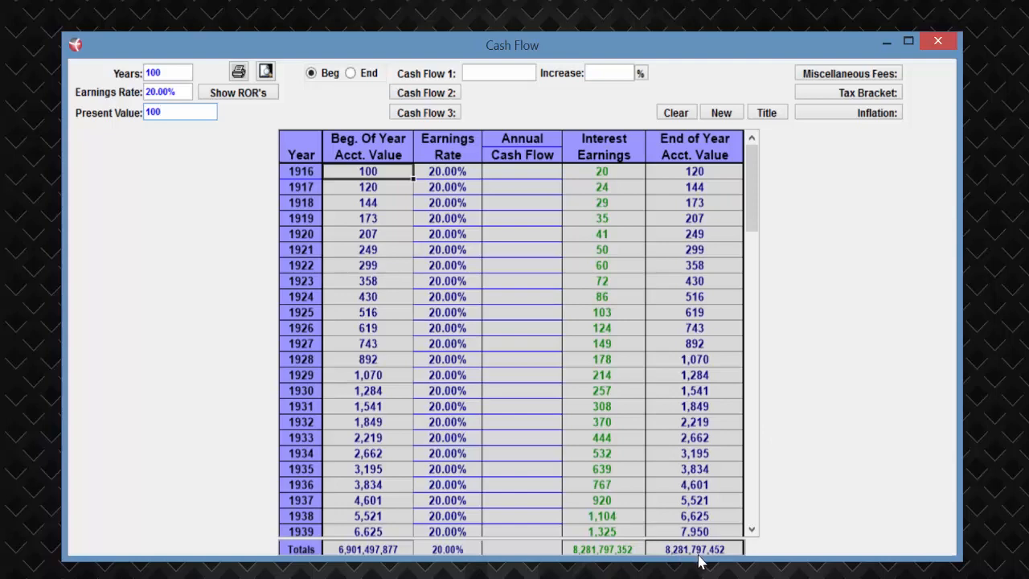
{"action": "left_click", "coordinate": [180, 112]}
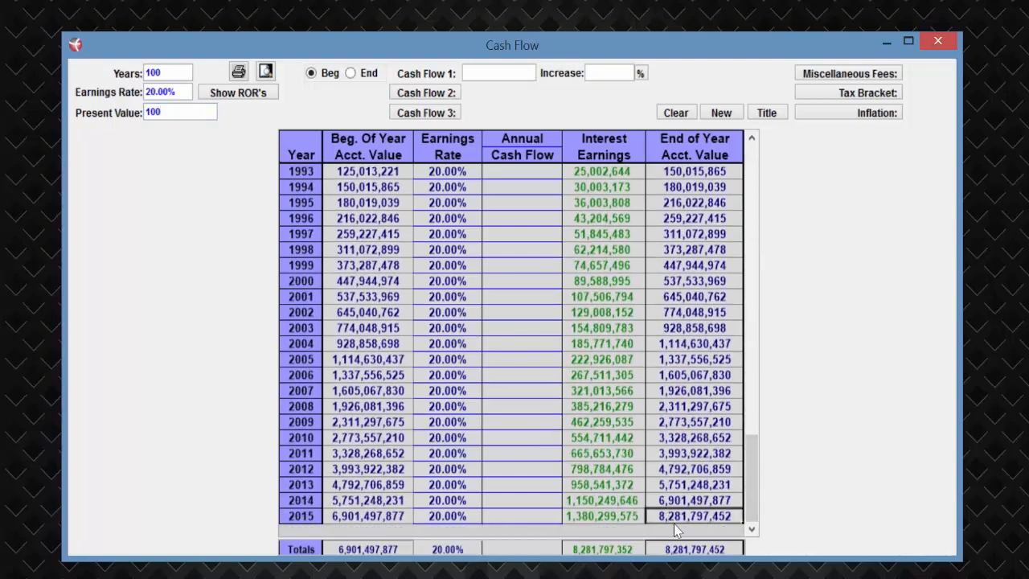
{"action": "mouse_move", "coordinate": [717, 521]}
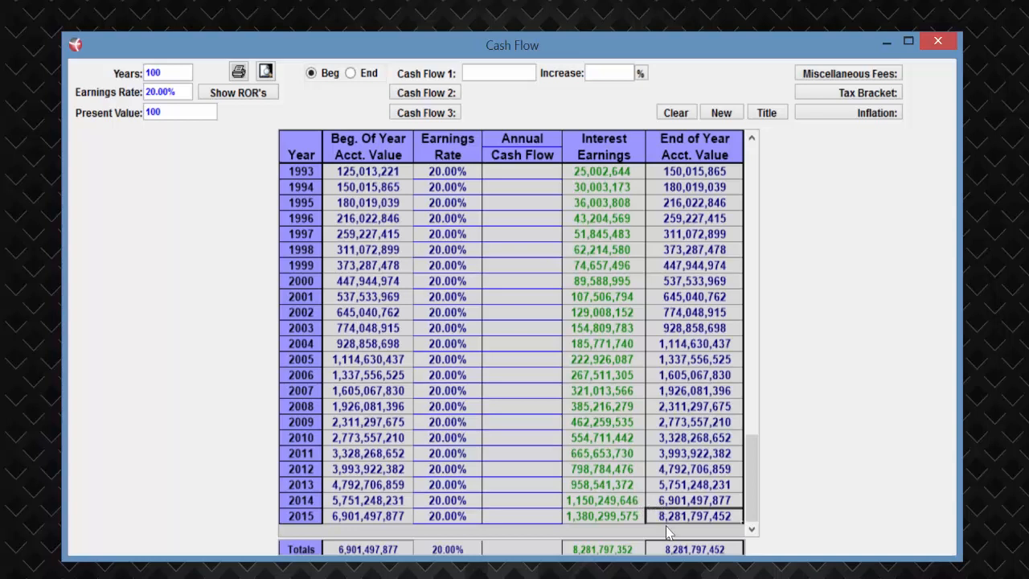
{"action": "mouse_move", "coordinate": [715, 548]}
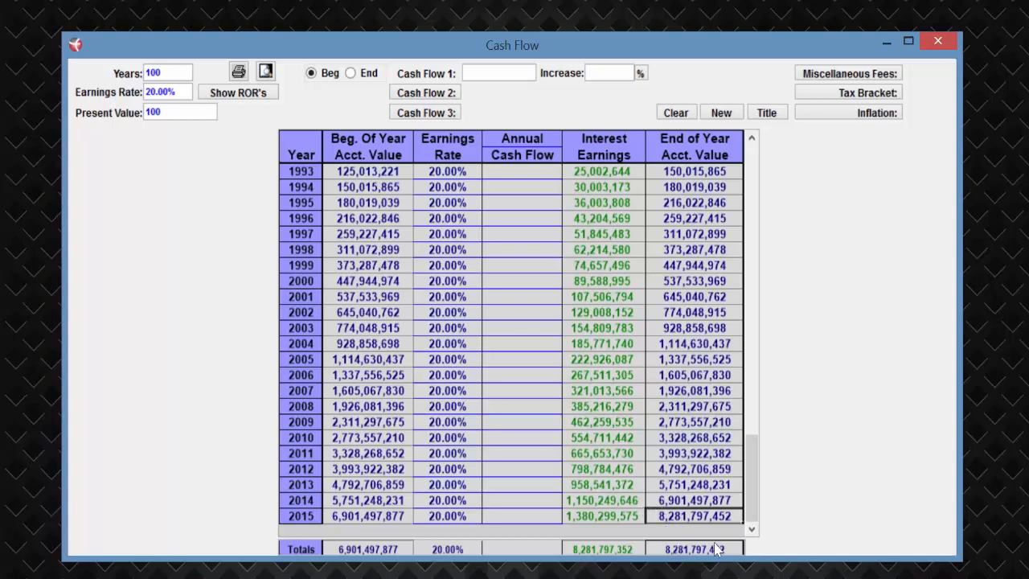
{"action": "mouse_move", "coordinate": [707, 550]}
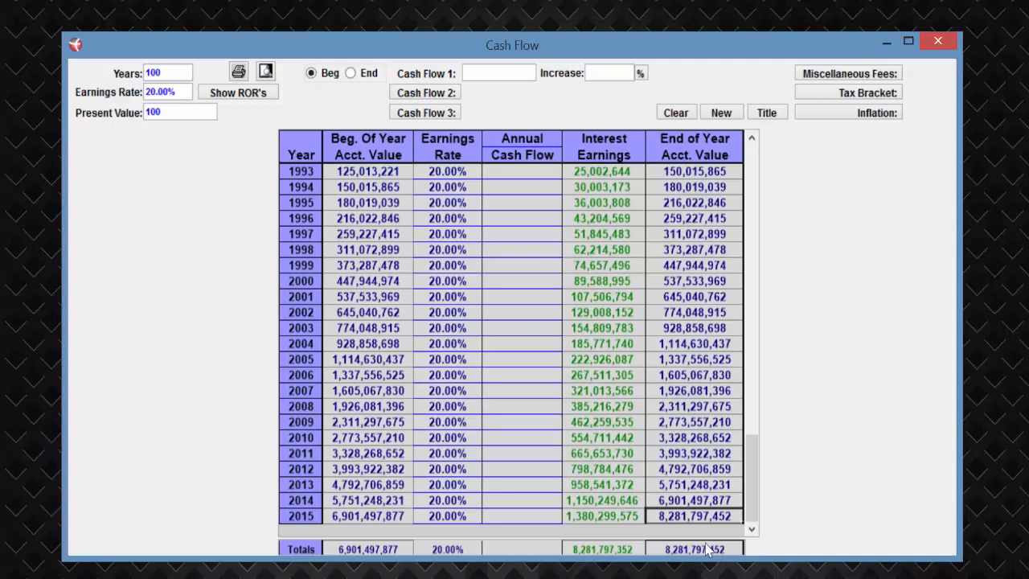
{"action": "mouse_move", "coordinate": [698, 463]}
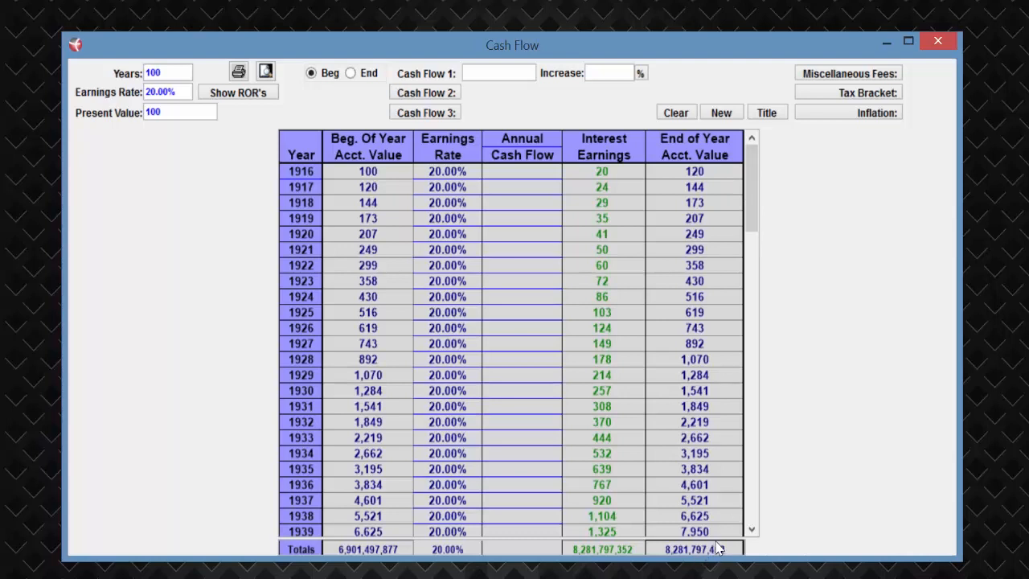
{"action": "mouse_move", "coordinate": [813, 380]}
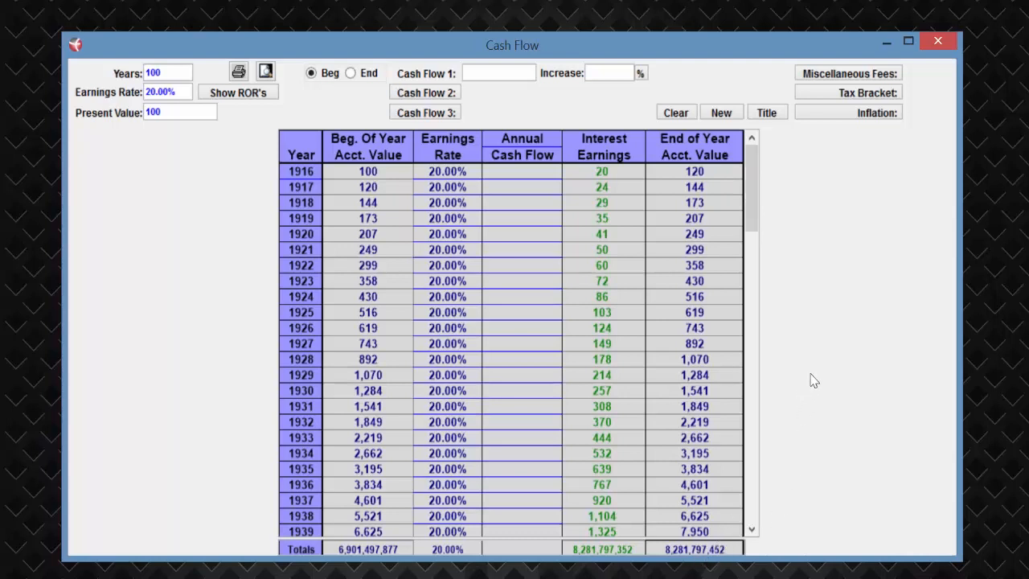
{"action": "mouse_move", "coordinate": [830, 357]}
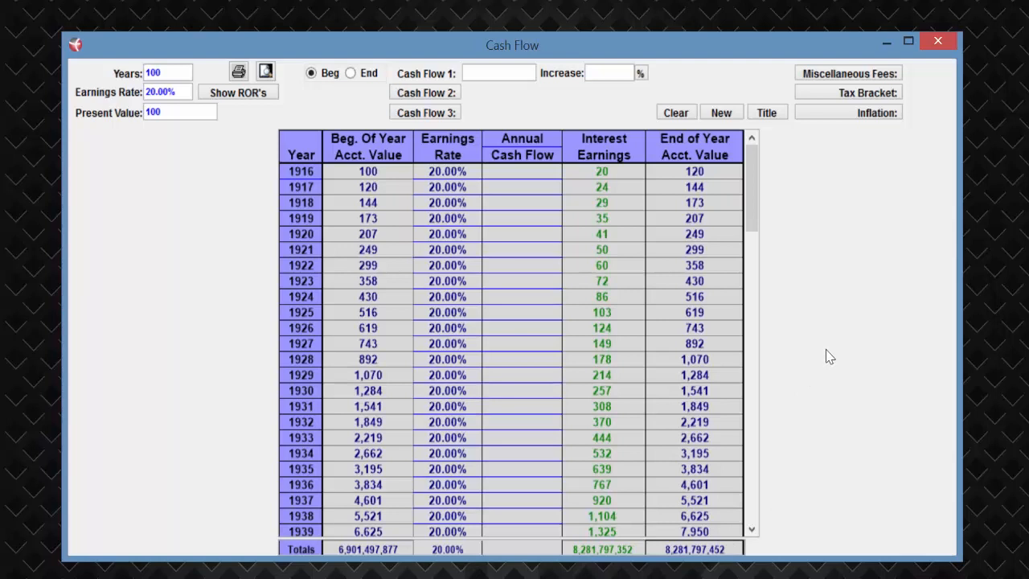
{"action": "mouse_move", "coordinate": [841, 135]}
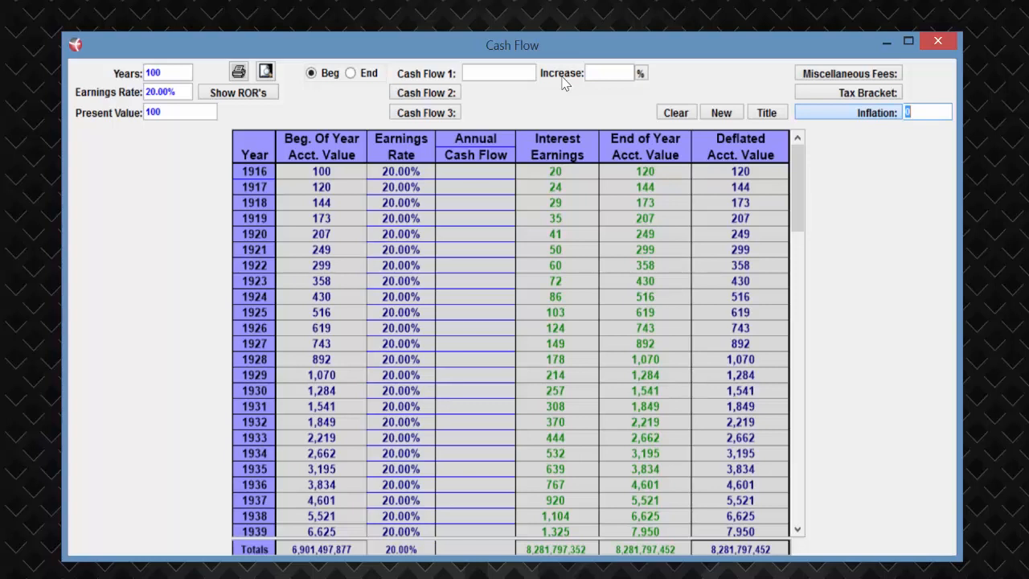
Step: Enter 3.5% inflation, filling the Deflated Acct. Value column totalling 265,515,345
{"action": "type", "text": "3.5"}
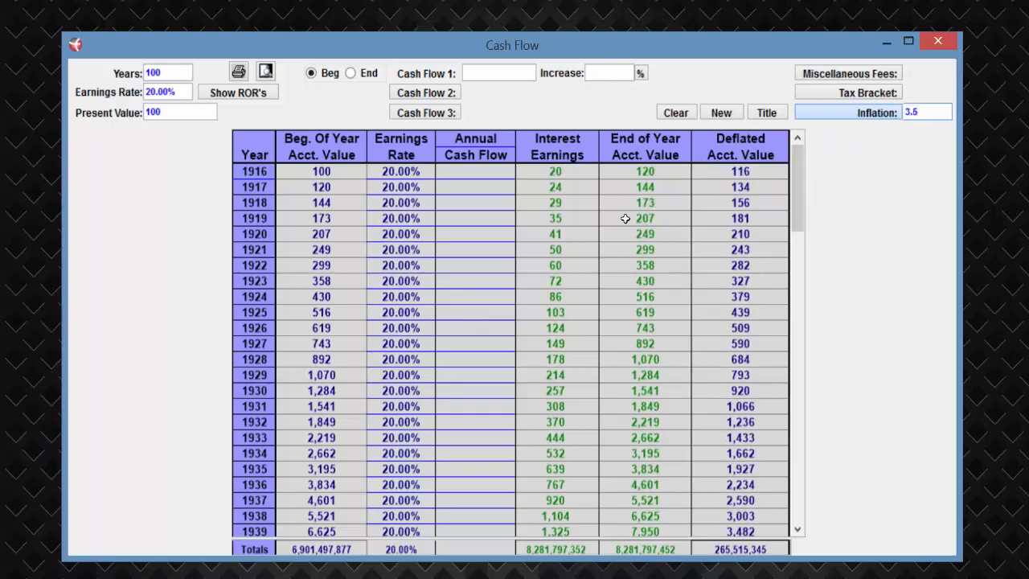
{"action": "mouse_move", "coordinate": [646, 219]}
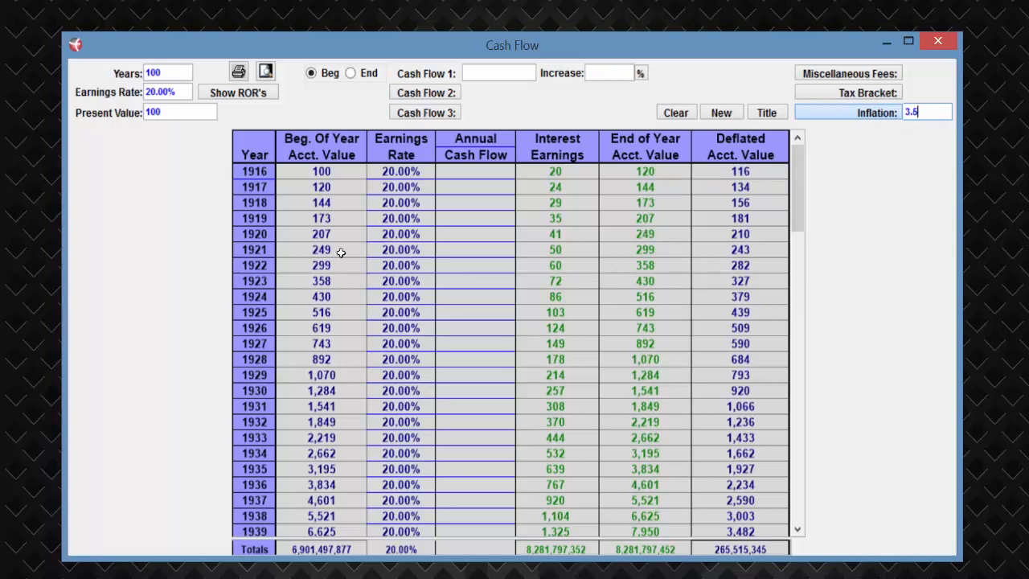
{"action": "mouse_move", "coordinate": [402, 199]}
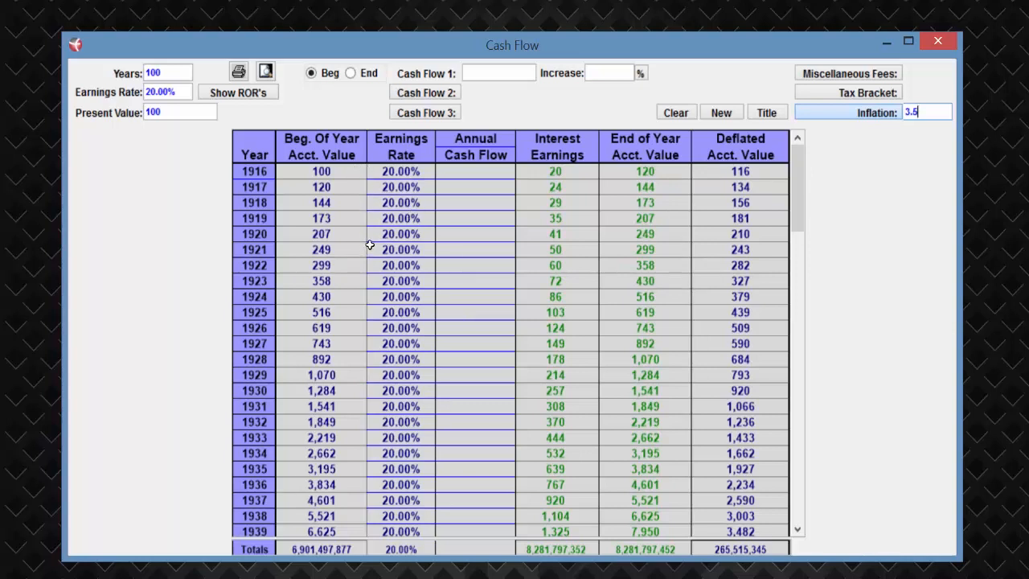
{"action": "mouse_move", "coordinate": [701, 419]}
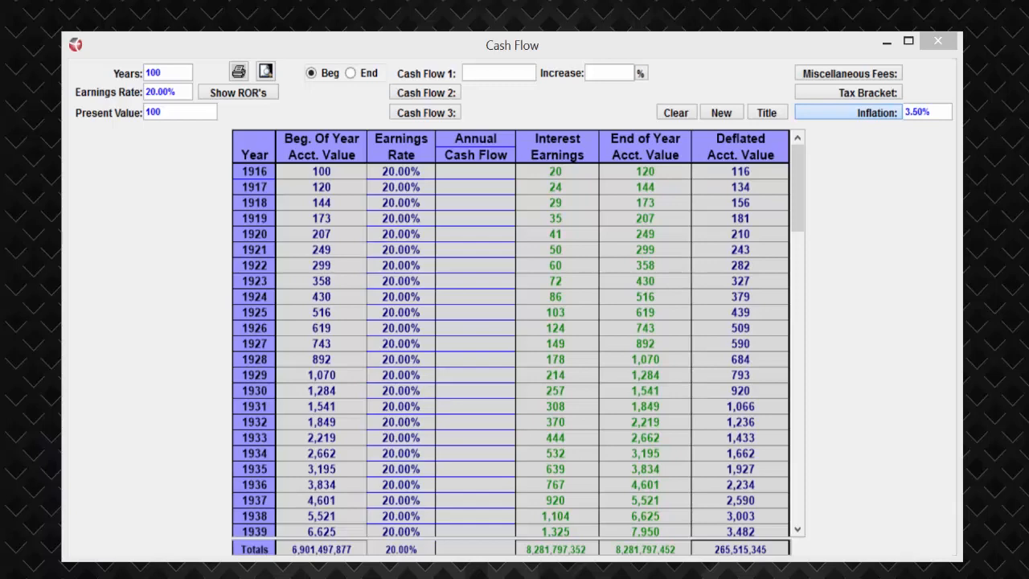
Step: In the Rate Calculator, paste 8,281,797,452 as present value against future value 265,515,345 over 1 year
{"action": "left_click", "coordinate": [238, 92]}
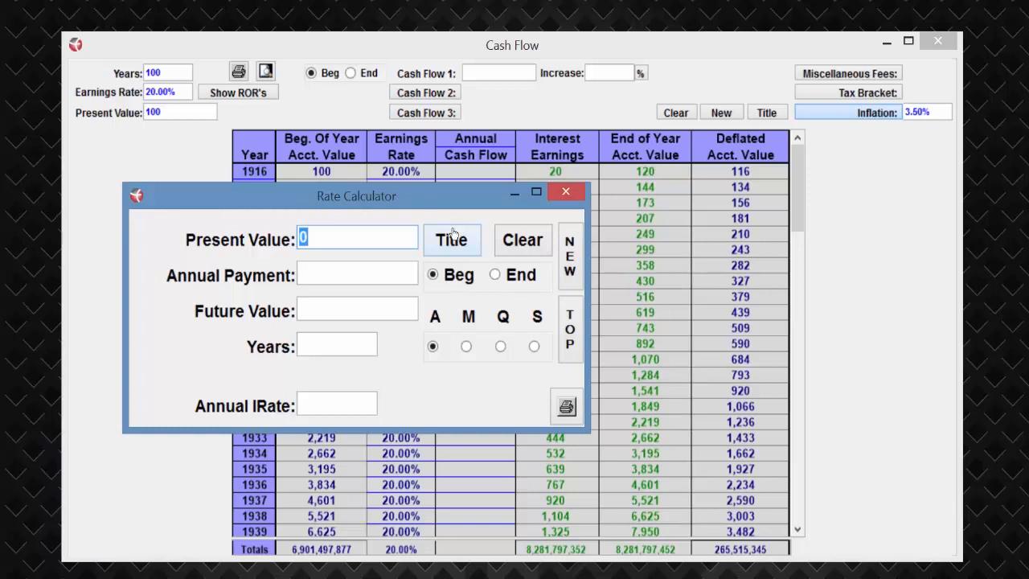
{"action": "mouse_move", "coordinate": [569, 330]}
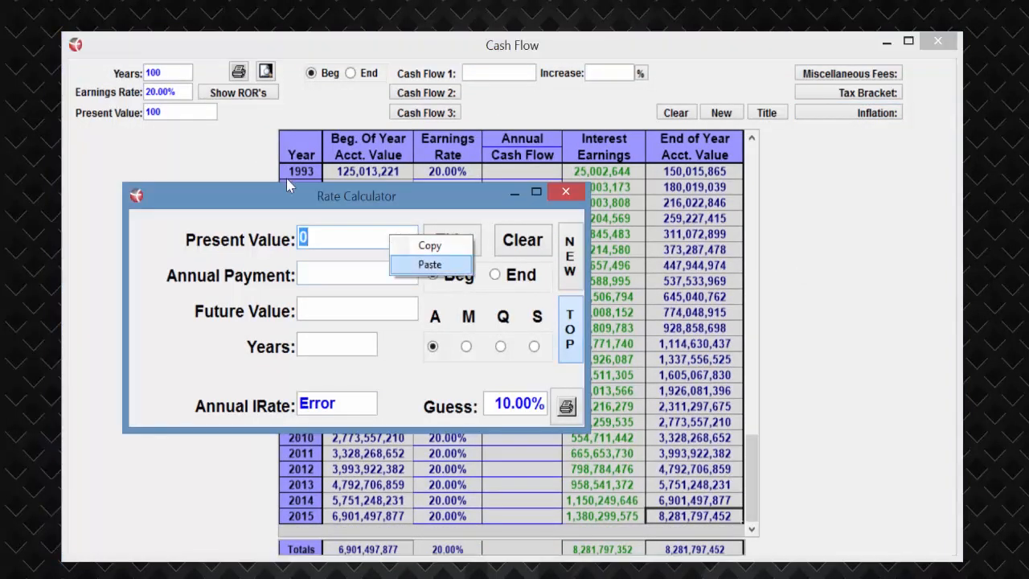
{"action": "left_click", "coordinate": [429, 263]}
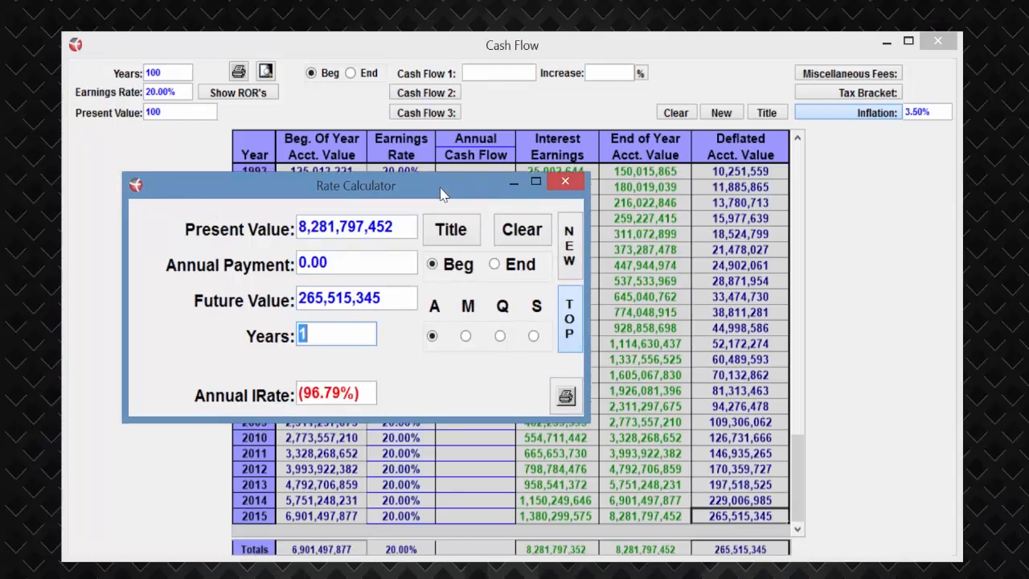
{"action": "left_click_drag", "start_coordinate": [355, 185], "coordinate": [339, 164]}
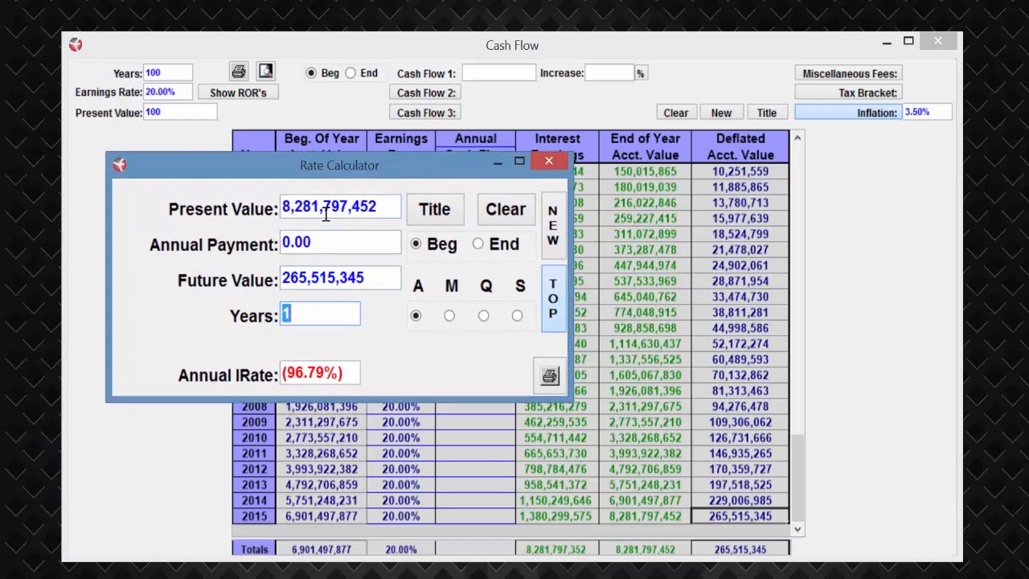
{"action": "mouse_move", "coordinate": [339, 360]}
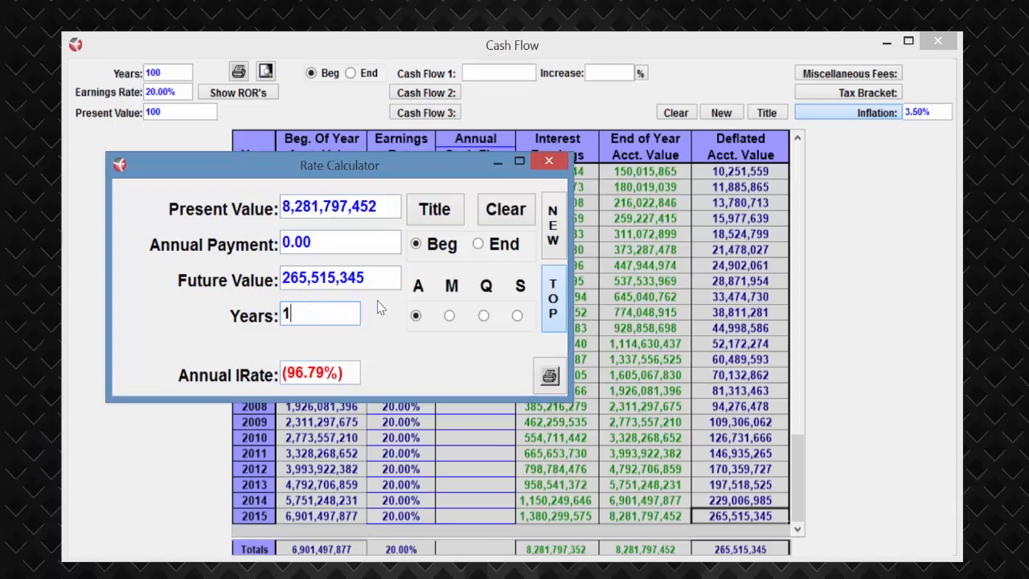
{"action": "mouse_move", "coordinate": [434, 209]}
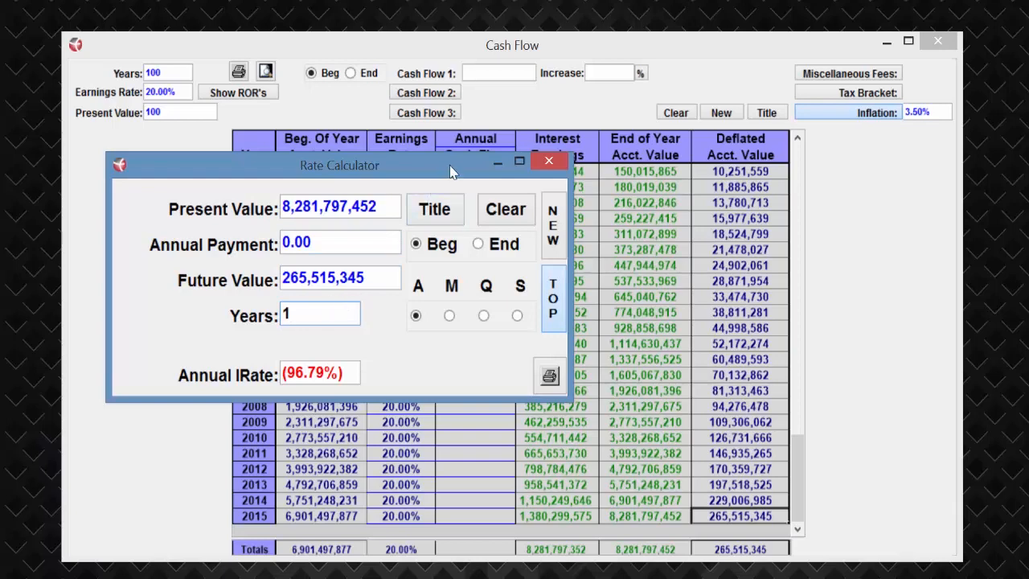
Step: Enter a 25% tax bracket, adding a Tax Payment column and cutting the 2015 ending value to 117,431,345
{"action": "left_click", "coordinate": [550, 161]}
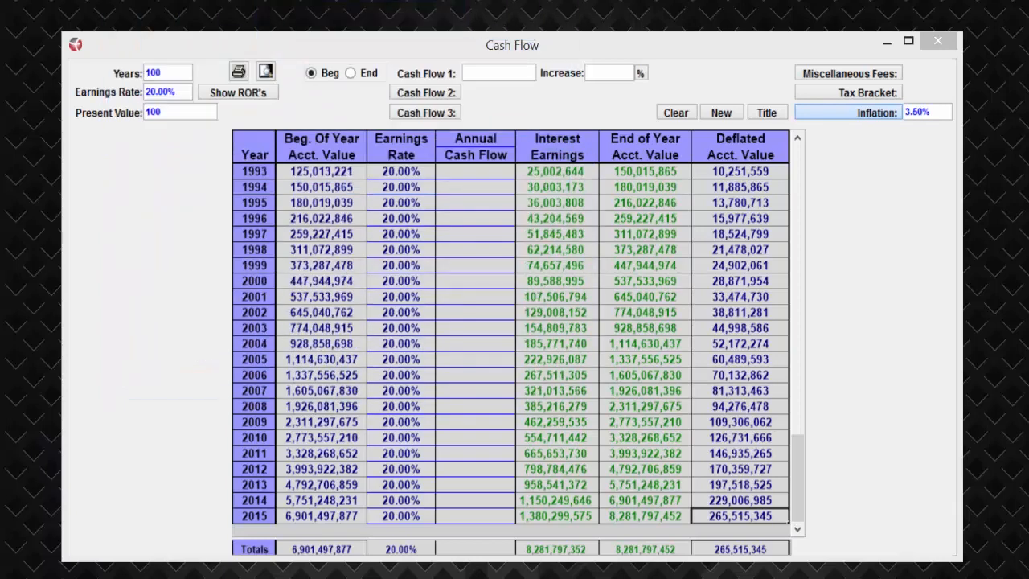
{"action": "left_click", "coordinate": [848, 91]}
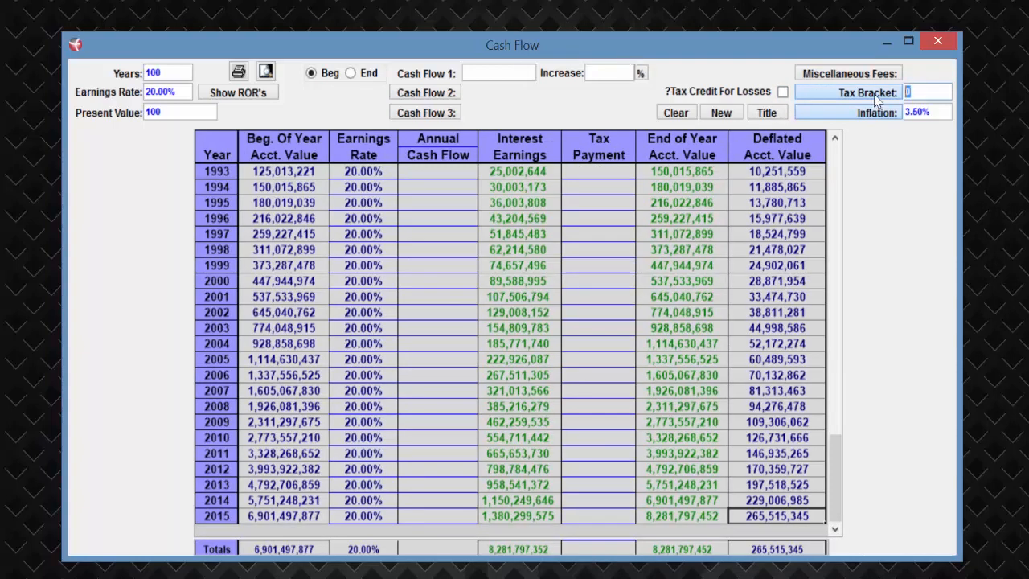
{"action": "type", "text": "25"}
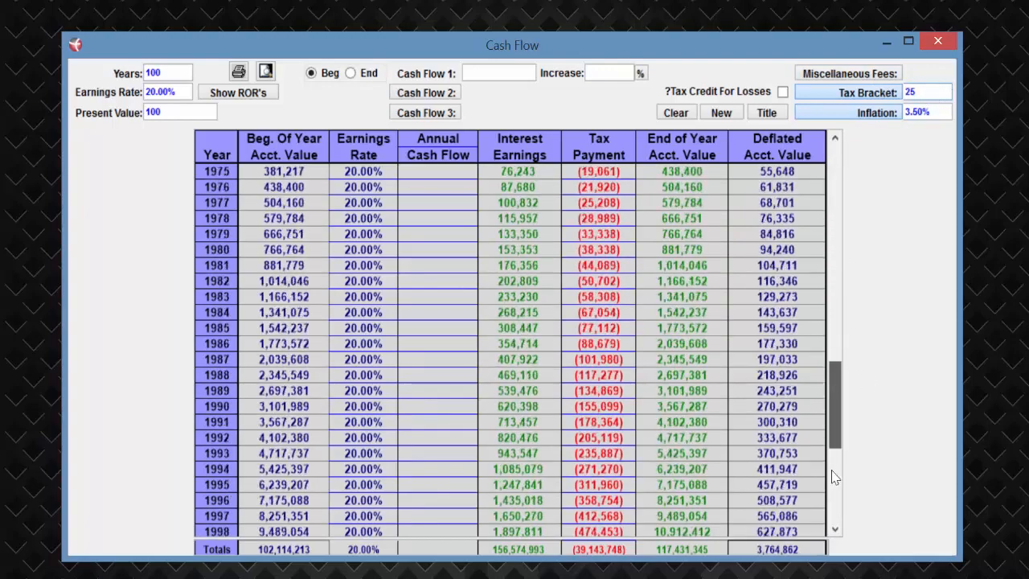
{"action": "scroll", "scroll_direction": "down", "scroll_amount": 3}
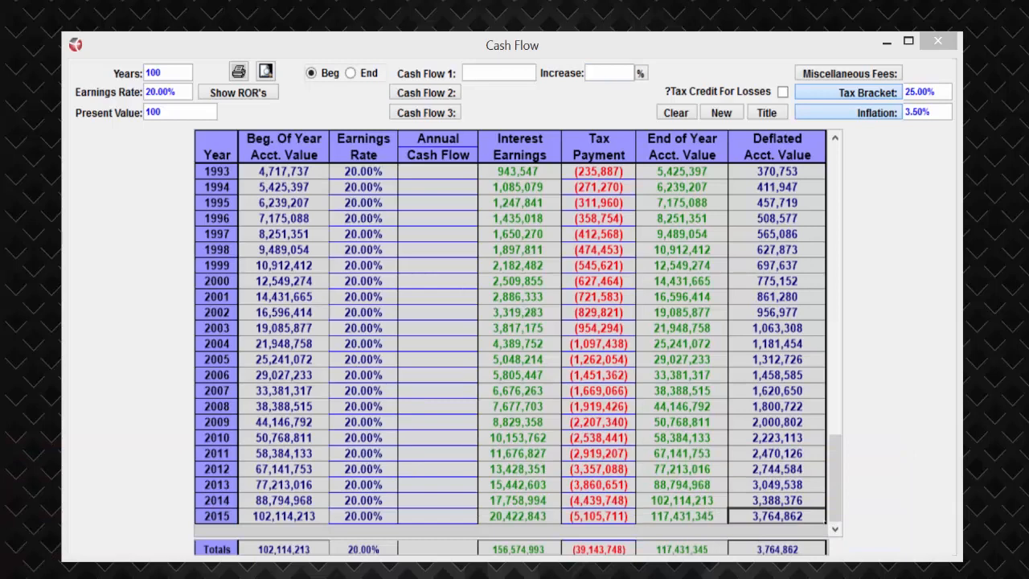
Step: Paste 3,764,862 as the Rate Calculator future value, giving an annual rate of (99.95%)
{"action": "left_click", "coordinate": [238, 91]}
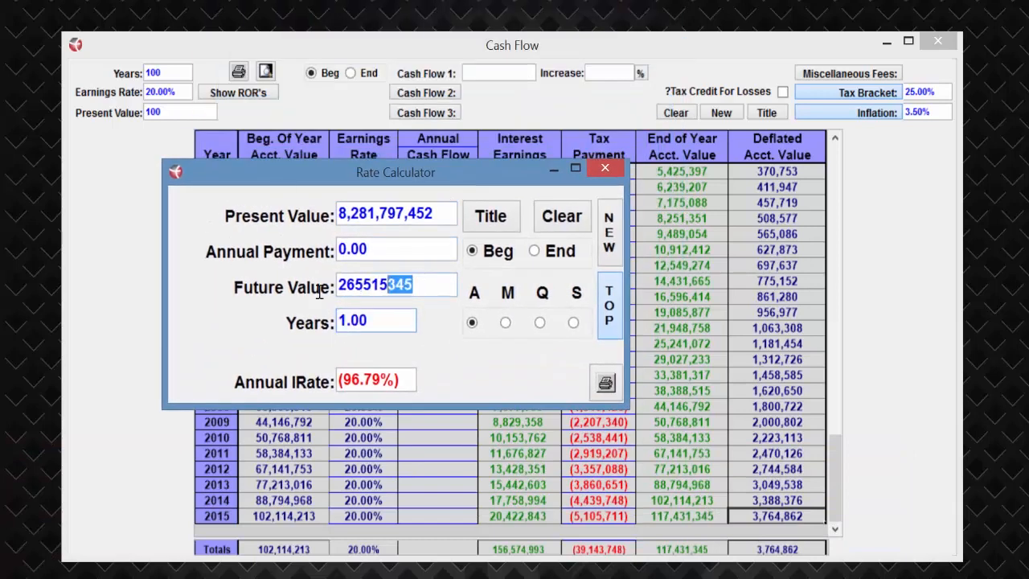
{"action": "right_click", "coordinate": [372, 286]}
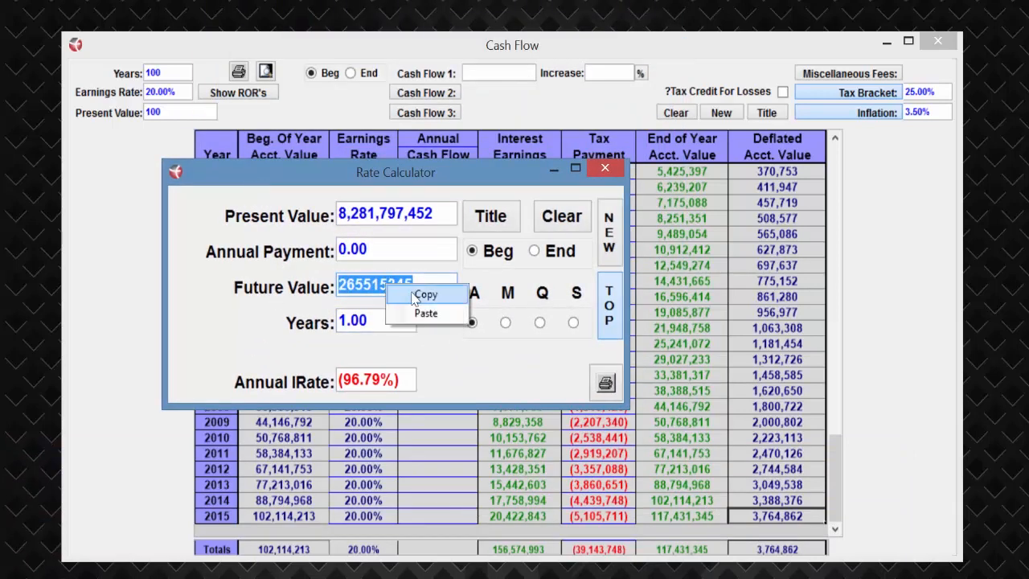
{"action": "left_click", "coordinate": [426, 313]}
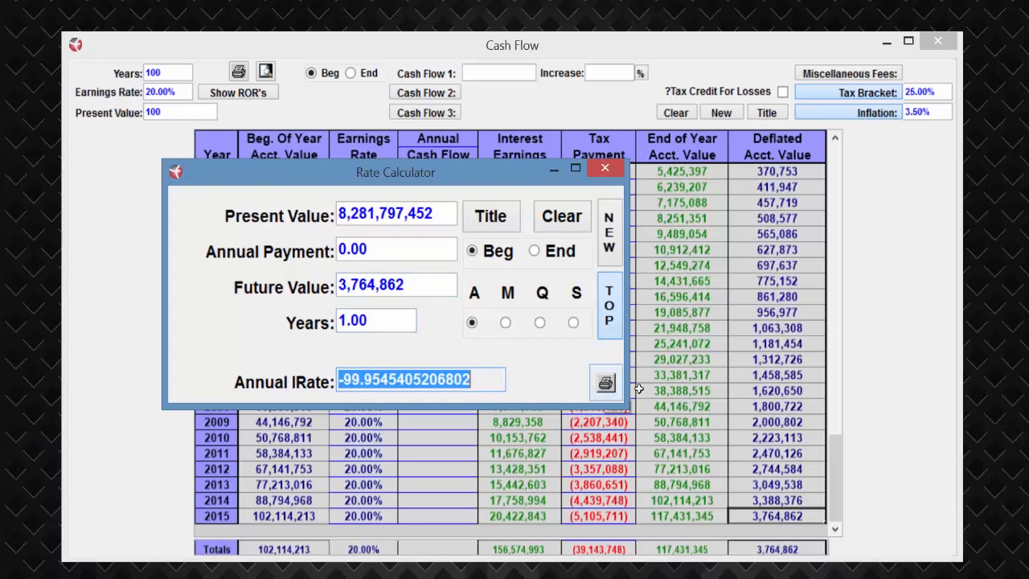
{"action": "mouse_move", "coordinate": [410, 350]}
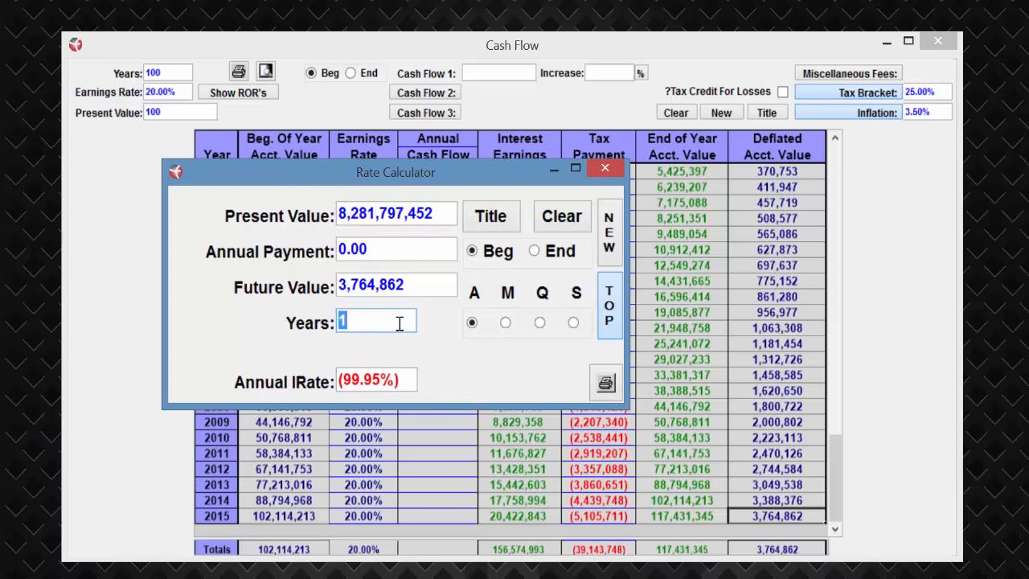
{"action": "mouse_move", "coordinate": [868, 80]}
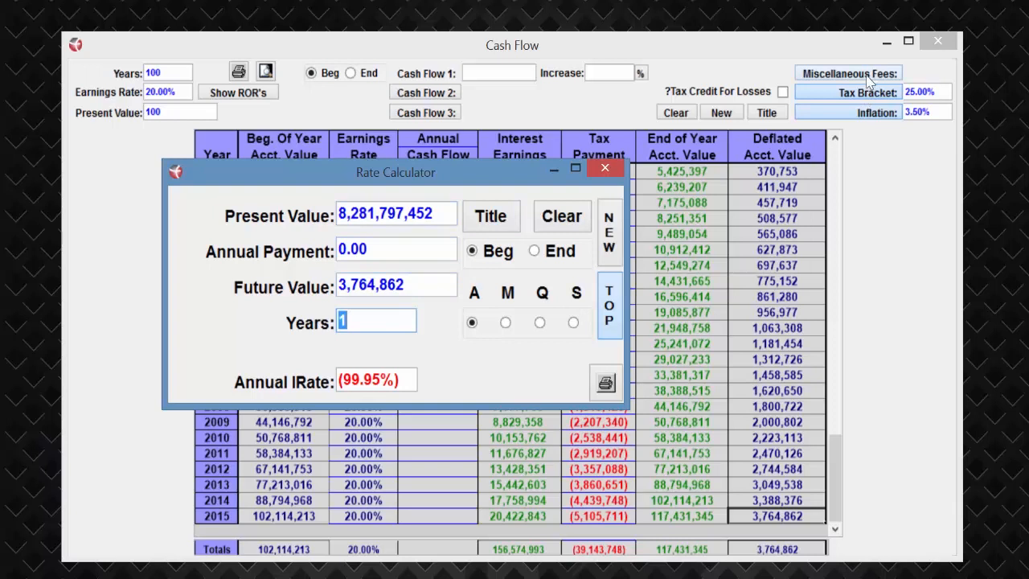
Step: Enter 2.5% miscellaneous fees, dropping the final deflated value to 521,939
{"action": "left_click_drag", "start_coordinate": [396, 172], "coordinate": [242, 175]}
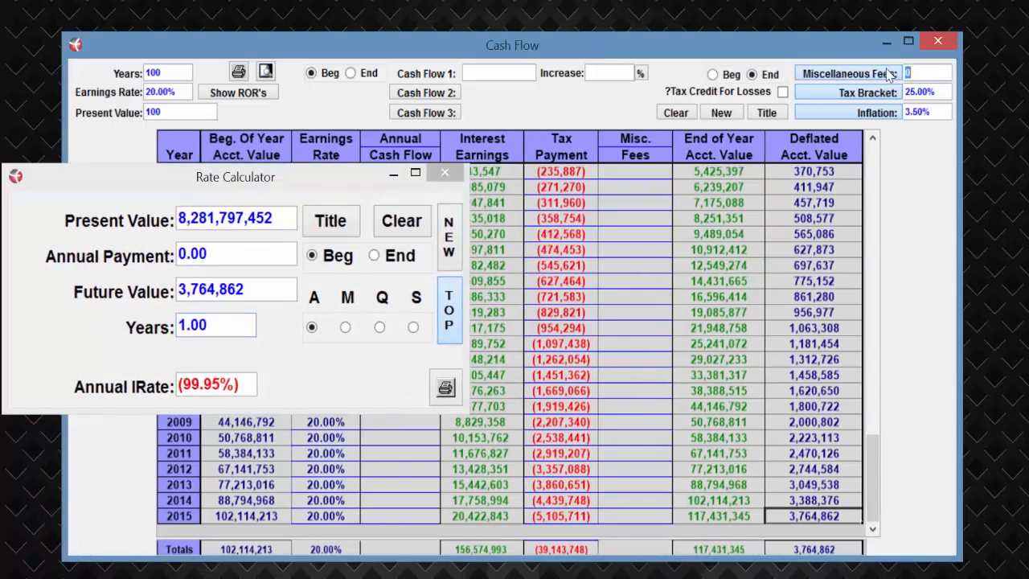
{"action": "type", "text": "2.50%"}
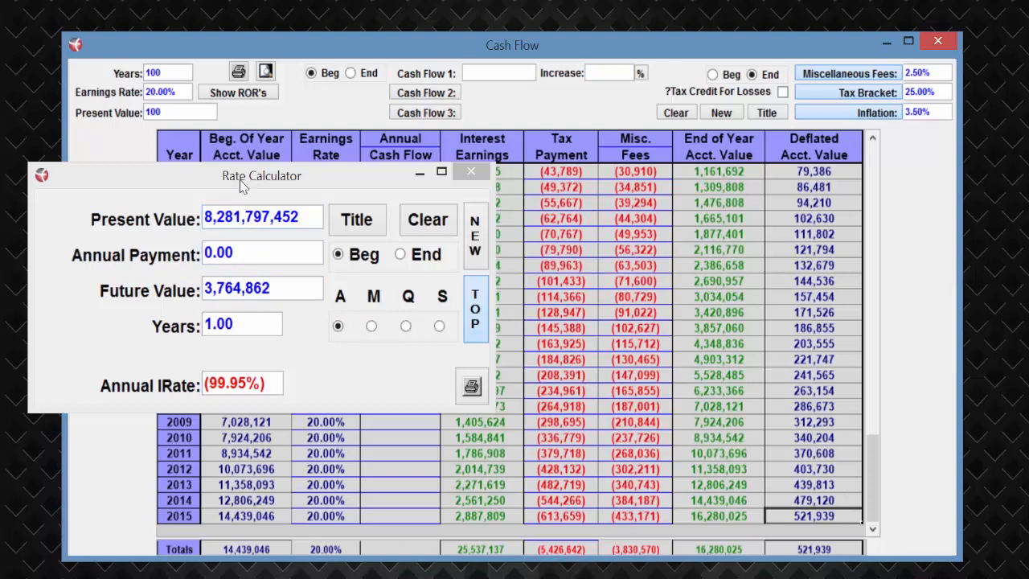
Step: Replace the Rate Calculator future value with 521,939, giving an annual rate of (99.99%)
{"action": "left_click", "coordinate": [257, 288]}
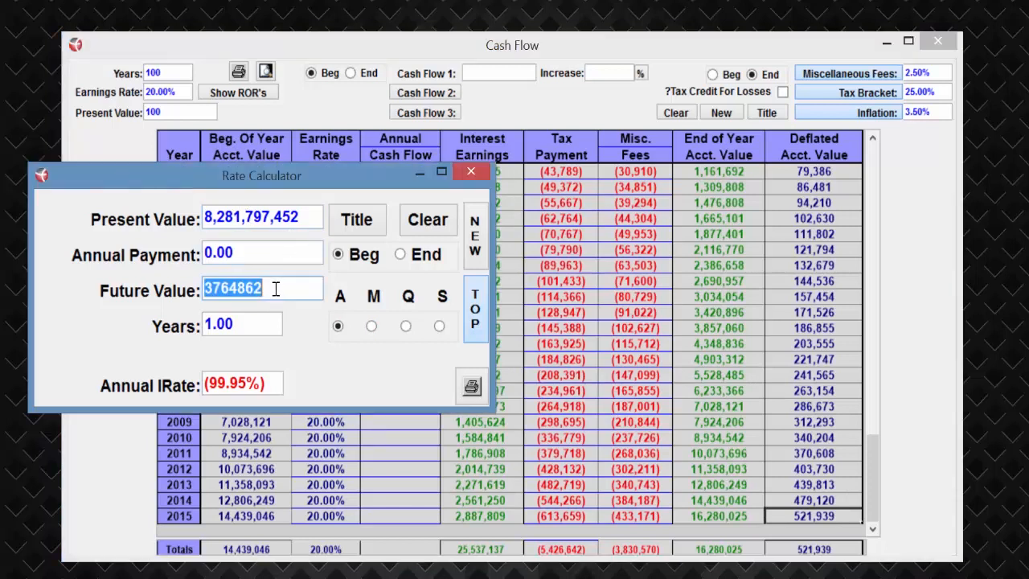
{"action": "type", "text": "521939"}
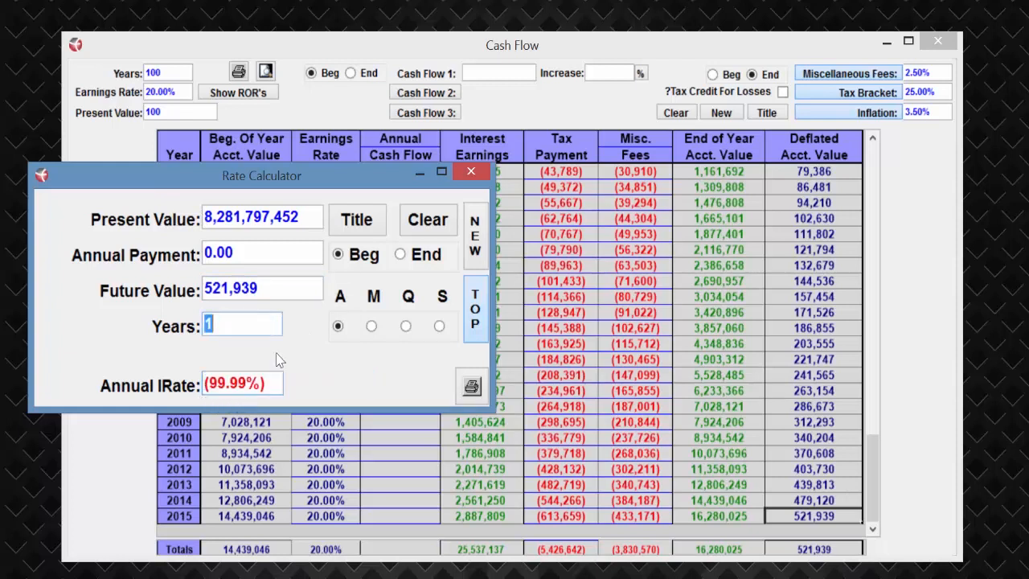
{"action": "mouse_move", "coordinate": [417, 175]}
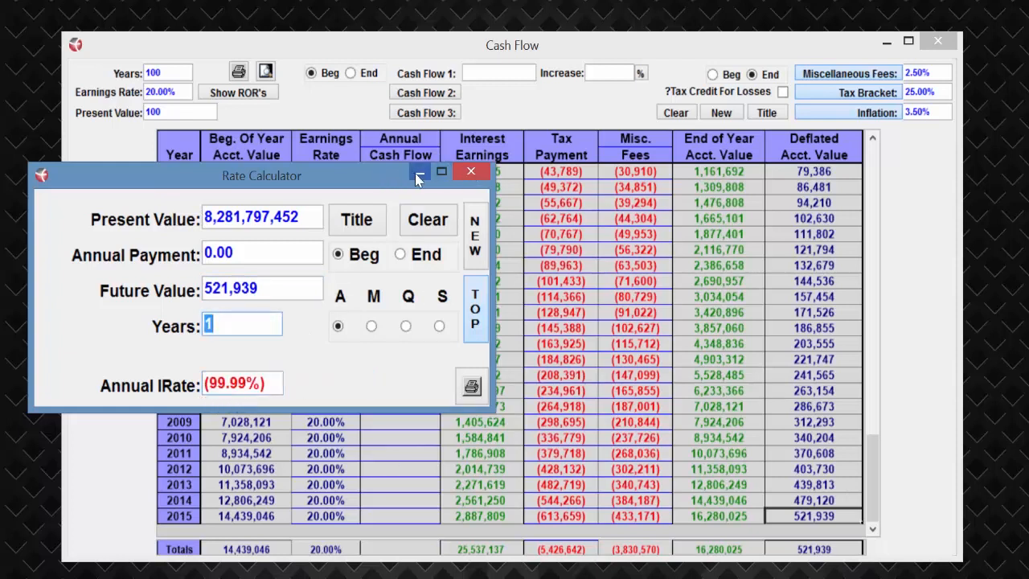
{"action": "mouse_move", "coordinate": [418, 172]}
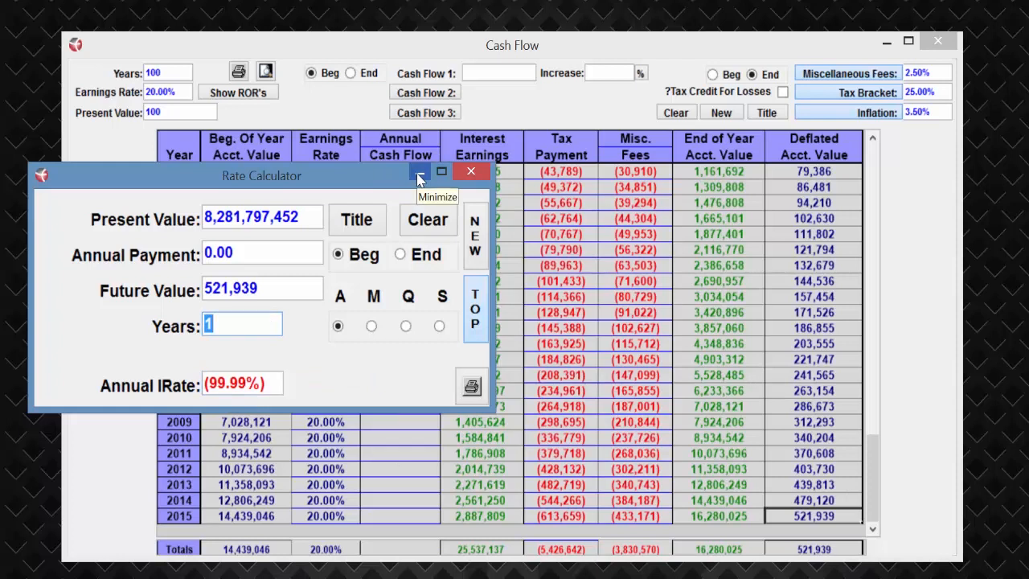
{"action": "mouse_move", "coordinate": [357, 191]}
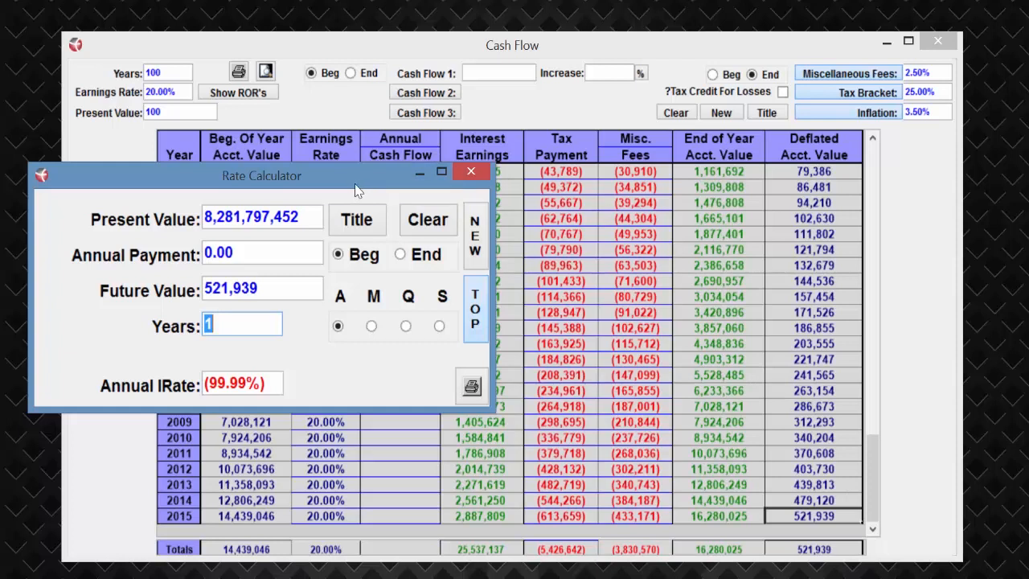
{"action": "mouse_move", "coordinate": [367, 185]}
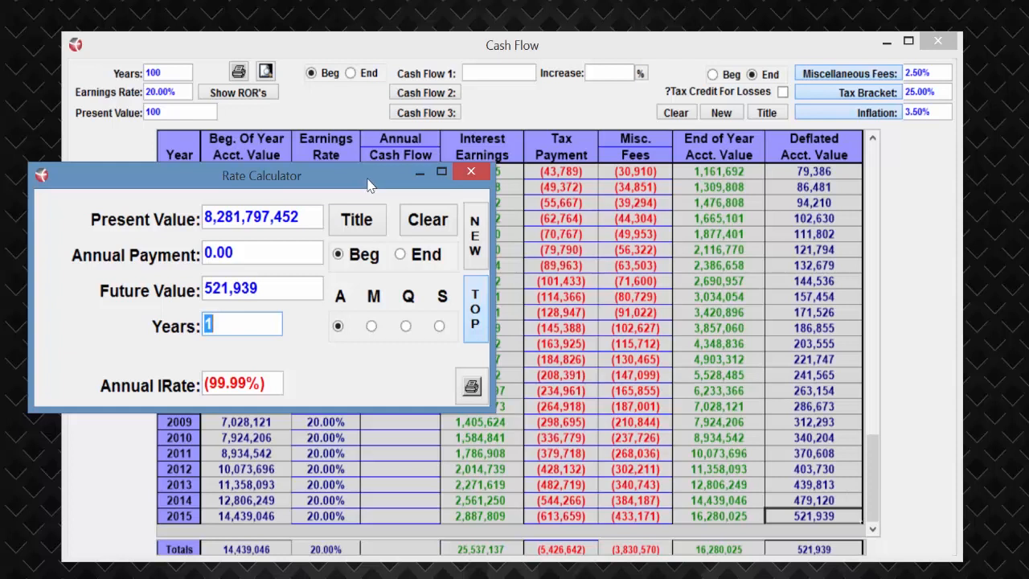
{"action": "mouse_move", "coordinate": [350, 180]}
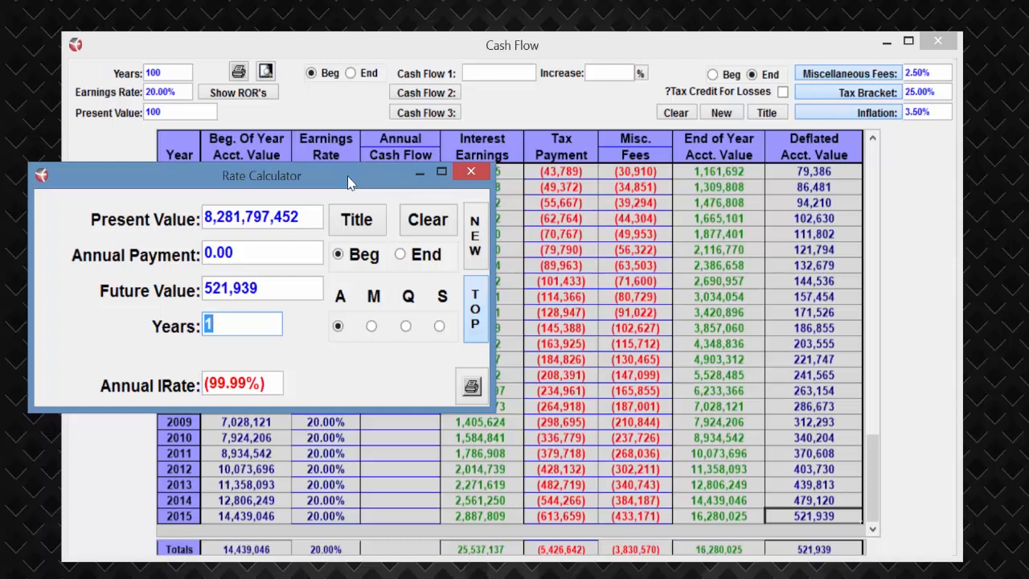
{"action": "mouse_move", "coordinate": [410, 178]}
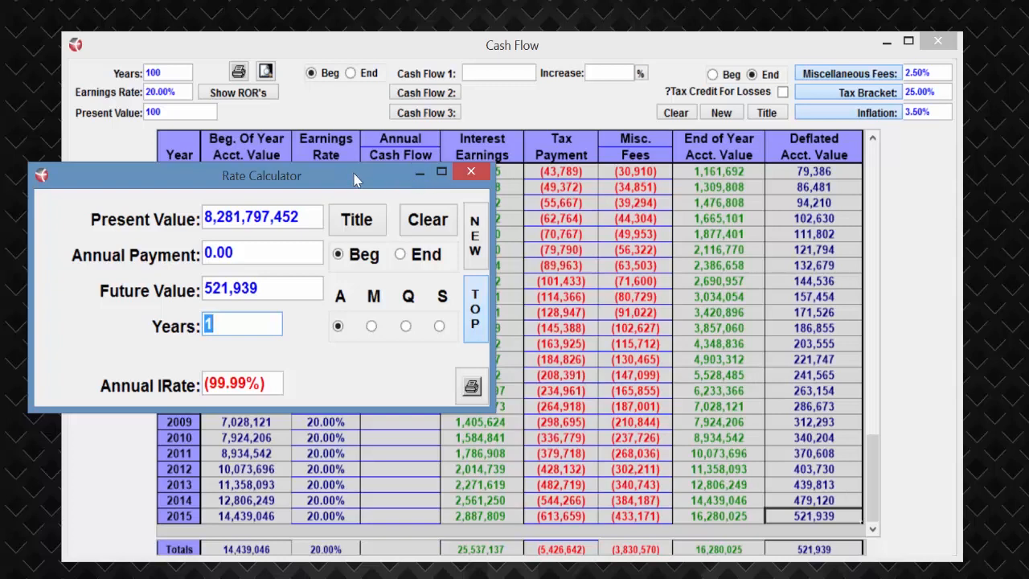
Step: Apply the historical Dow Jones yearly returns from Market History as the earnings rates, averaging 7.97%
{"action": "left_click", "coordinate": [472, 171]}
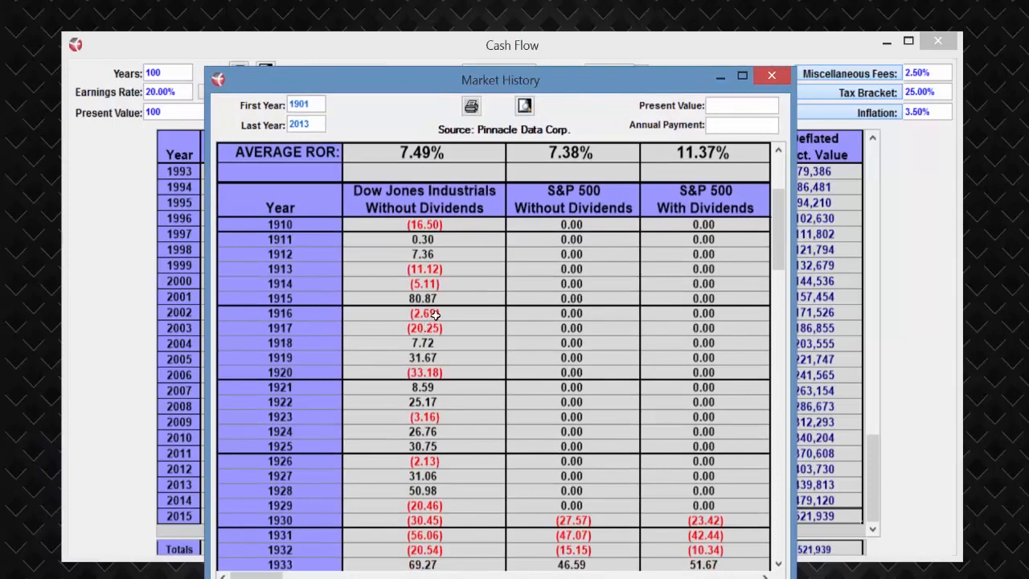
{"action": "scroll", "scroll_direction": "down", "scroll_amount": 3}
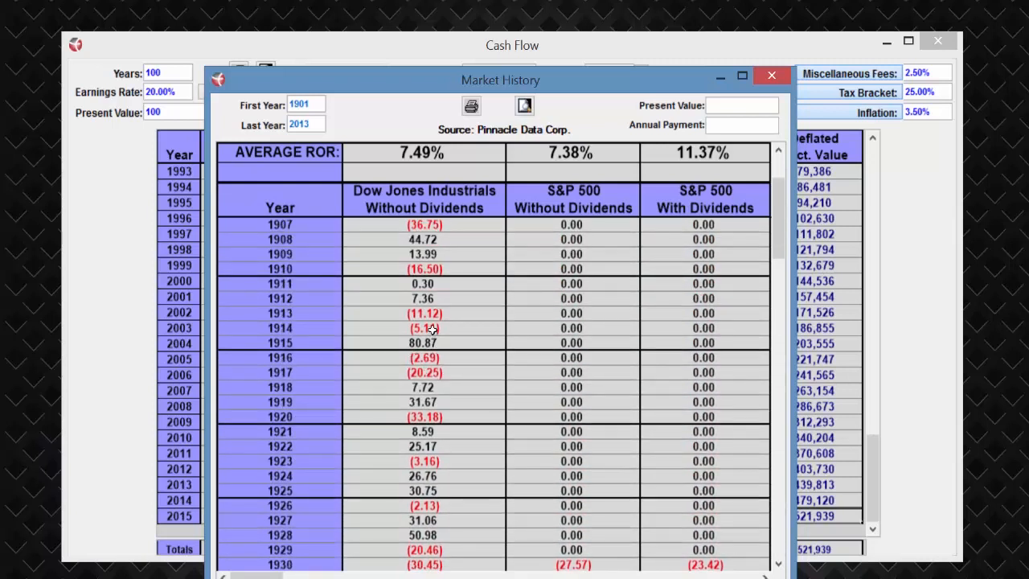
{"action": "left_click_drag", "start_coordinate": [424, 344], "coordinate": [424, 402]}
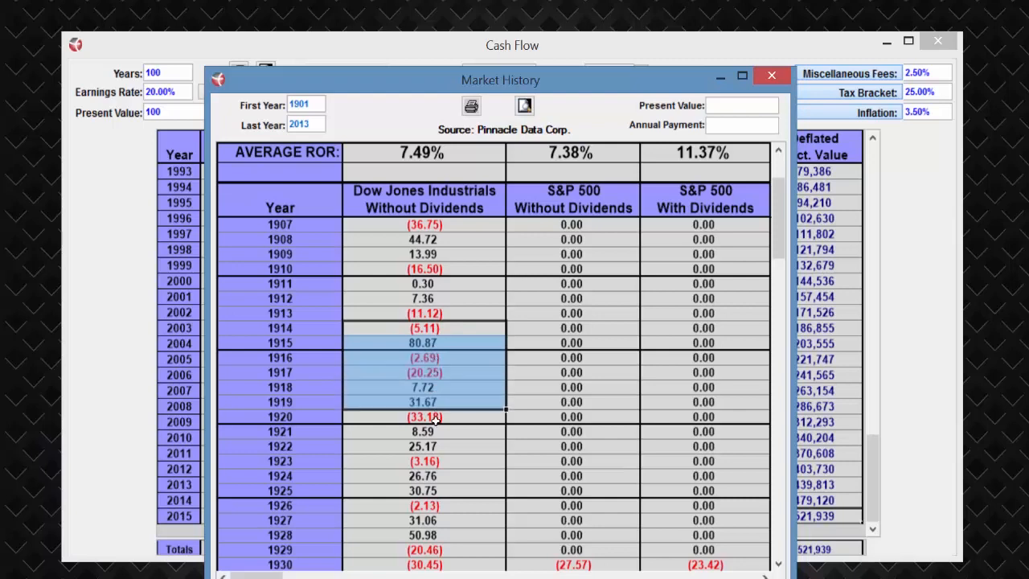
{"action": "scroll", "scroll_direction": "down", "scroll_amount": 3}
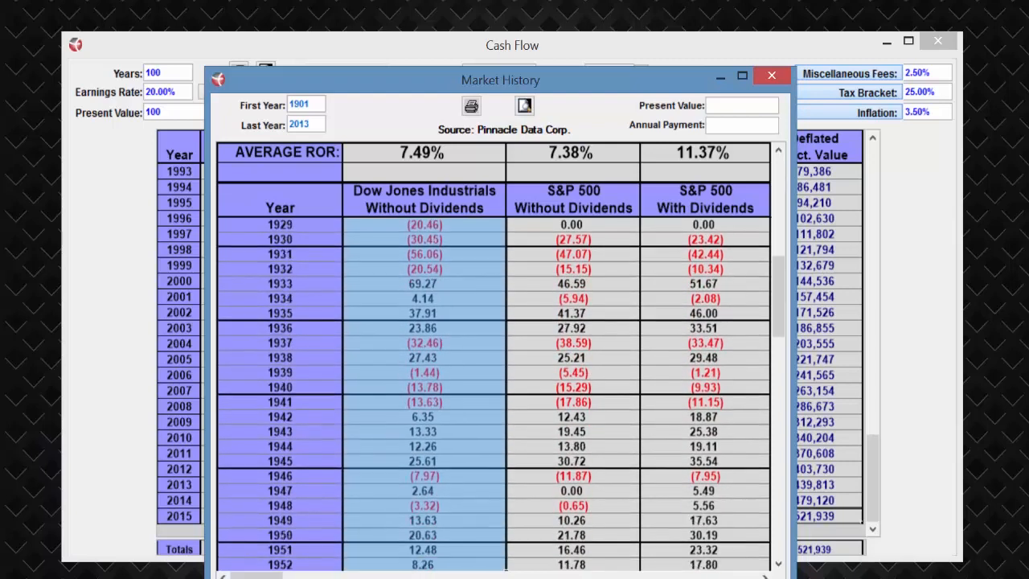
{"action": "scroll", "scroll_direction": "down", "scroll_amount": 3}
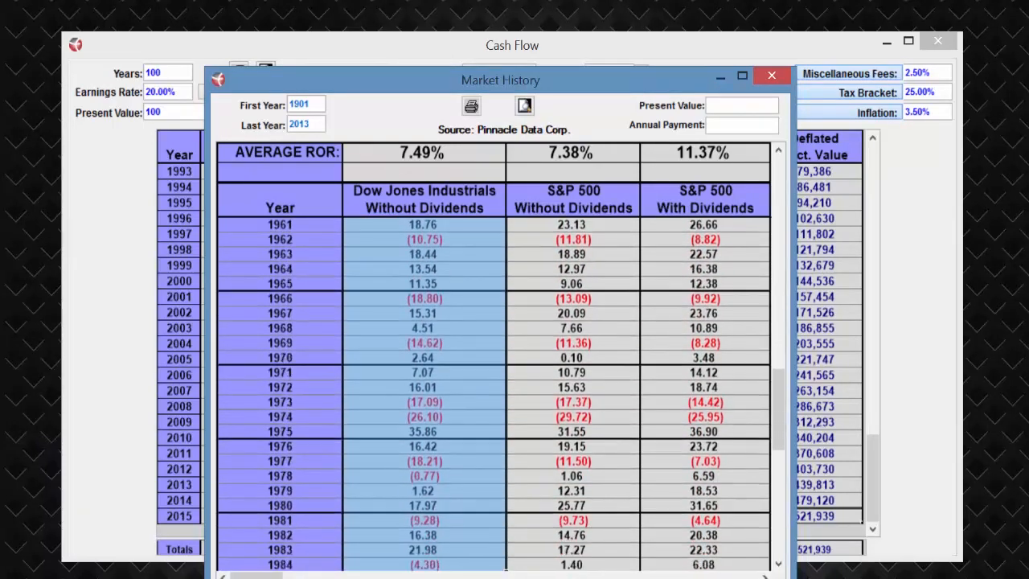
{"action": "scroll", "scroll_direction": "down", "scroll_amount": 3}
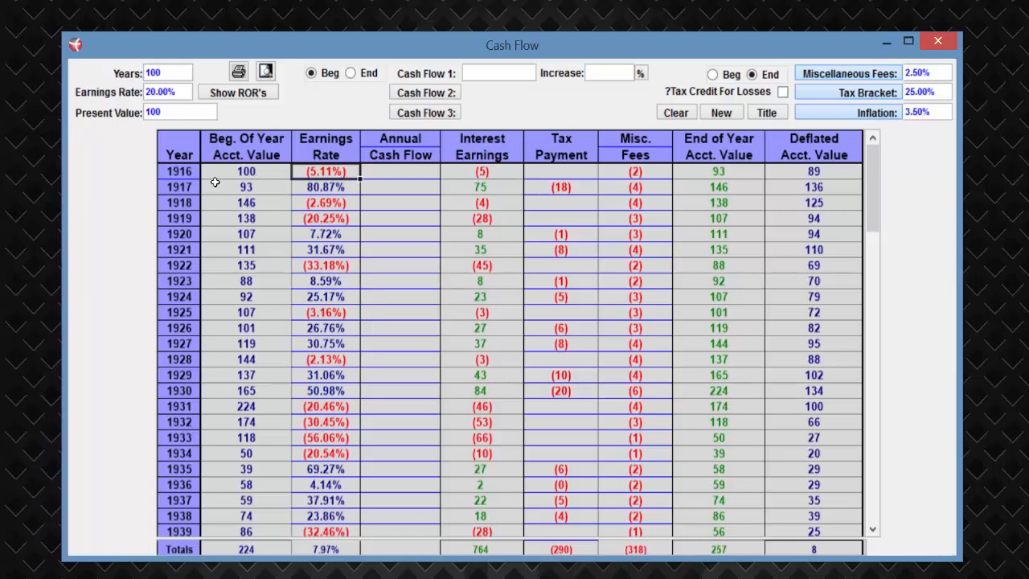
{"action": "mouse_move", "coordinate": [350, 184]}
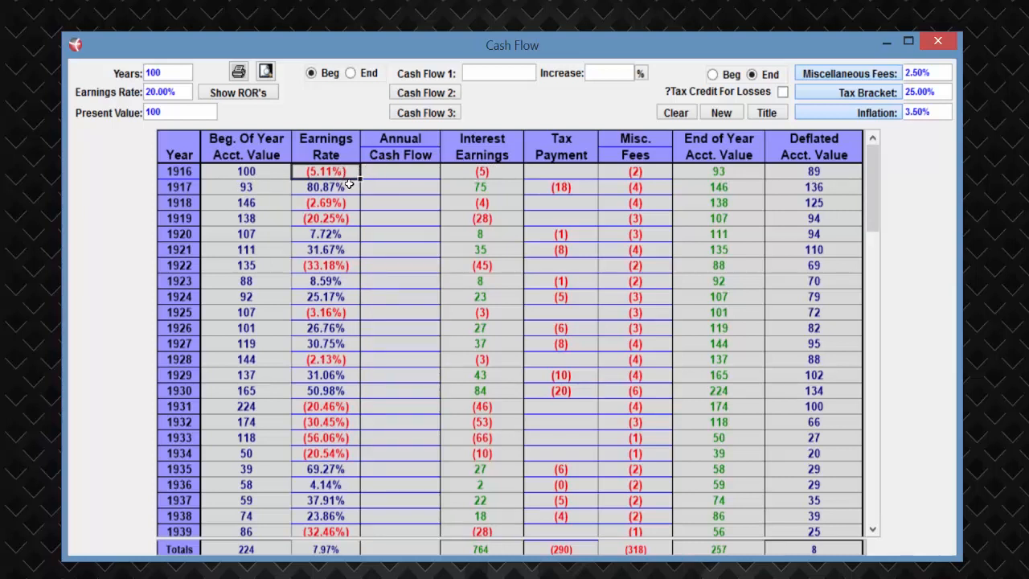
{"action": "mouse_move", "coordinate": [204, 186]}
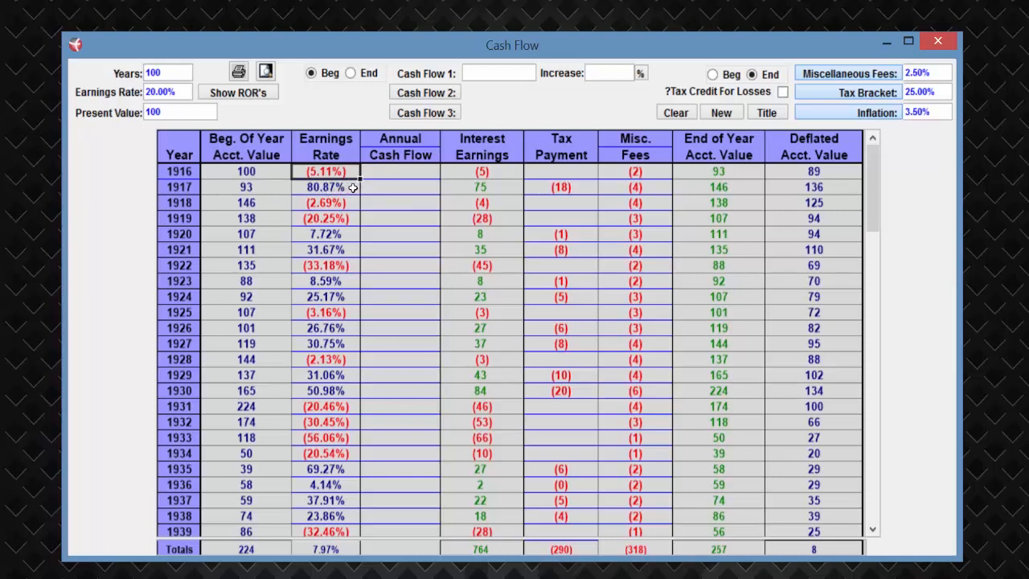
{"action": "mouse_move", "coordinate": [362, 199]}
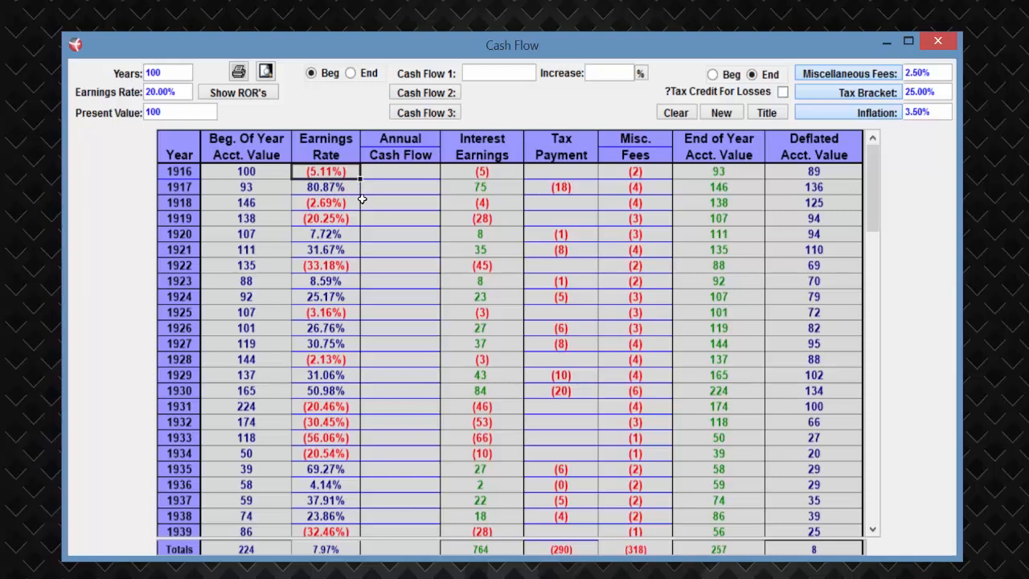
{"action": "mouse_move", "coordinate": [347, 171]}
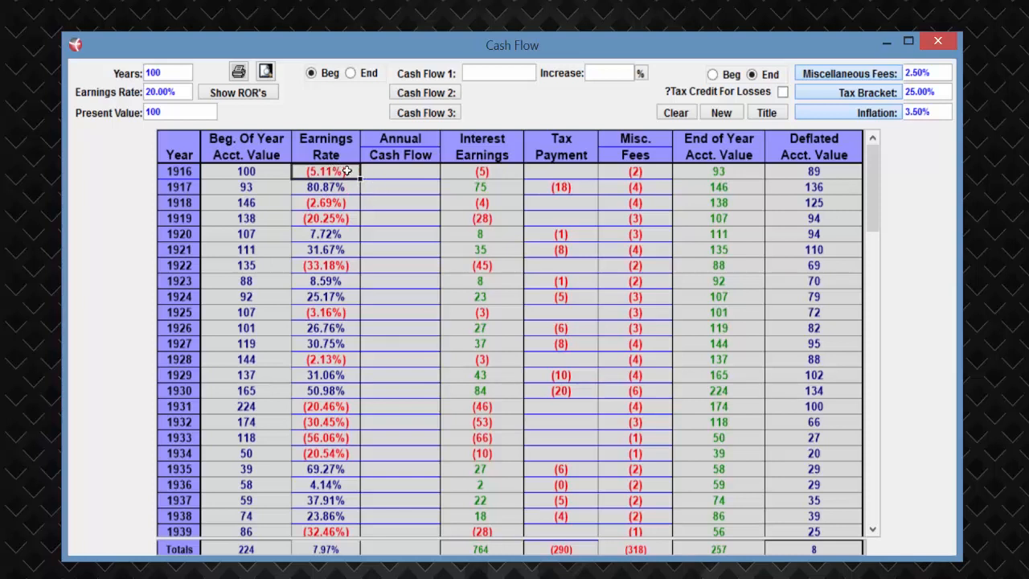
{"action": "mouse_move", "coordinate": [647, 303]}
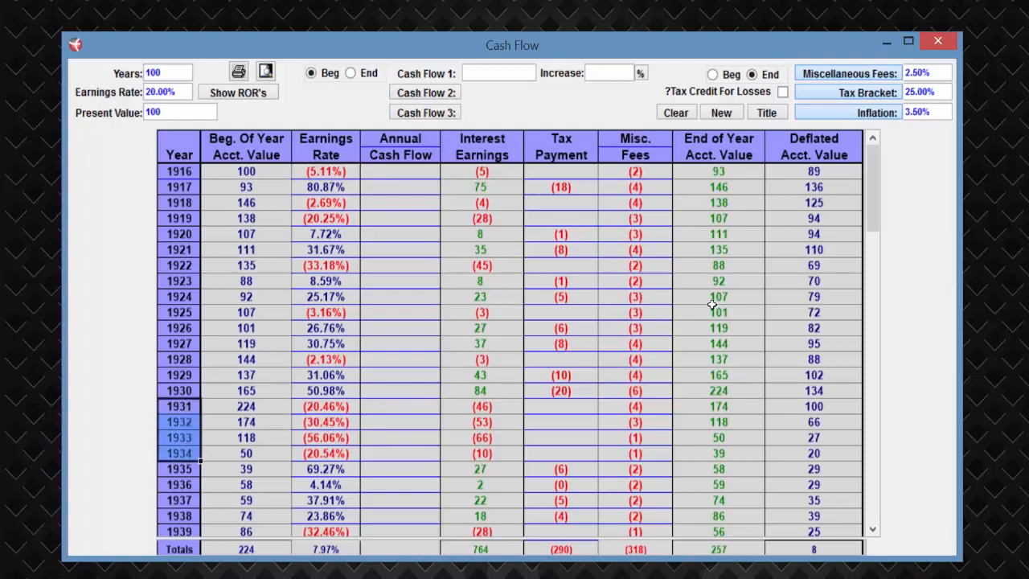
Step: Review the yearly rows from 1914 down to the 2013 total of 224 nominal and 8 deflated, then bring up the Rate Calculator
{"action": "scroll", "scroll_direction": "down", "scroll_amount": 3}
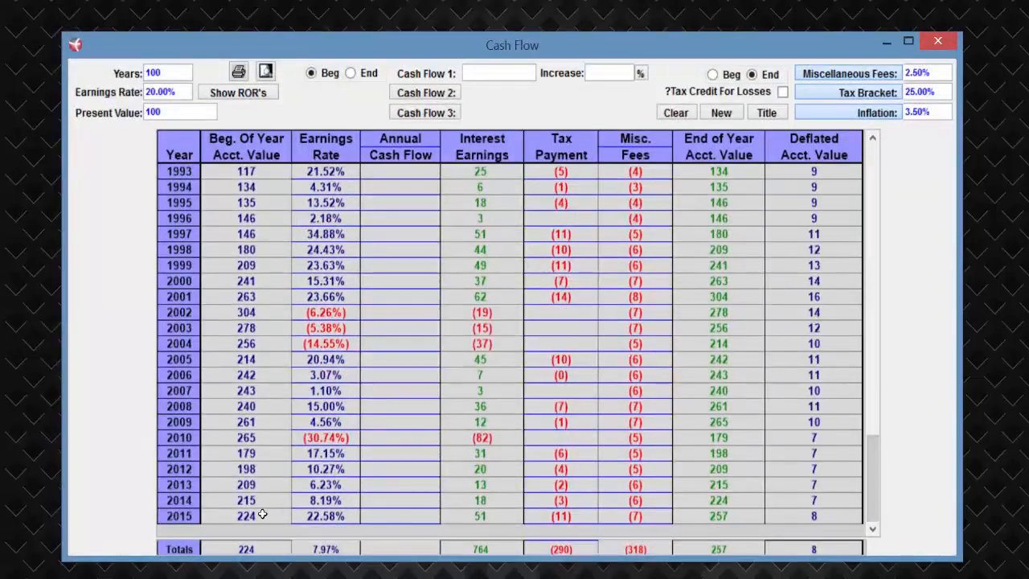
{"action": "scroll", "scroll_direction": "down", "scroll_amount": 3}
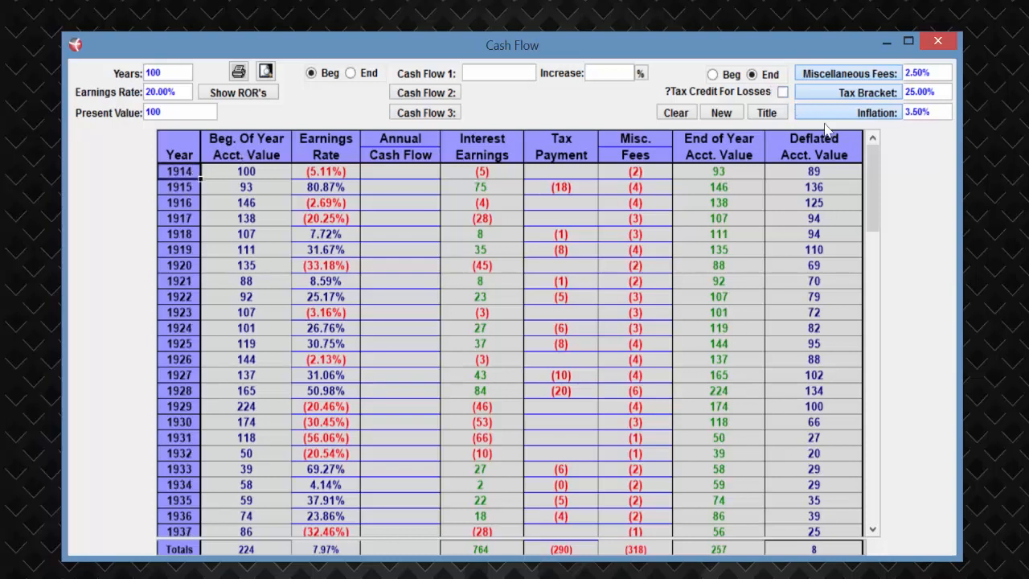
{"action": "scroll", "scroll_direction": "down", "scroll_amount": 3}
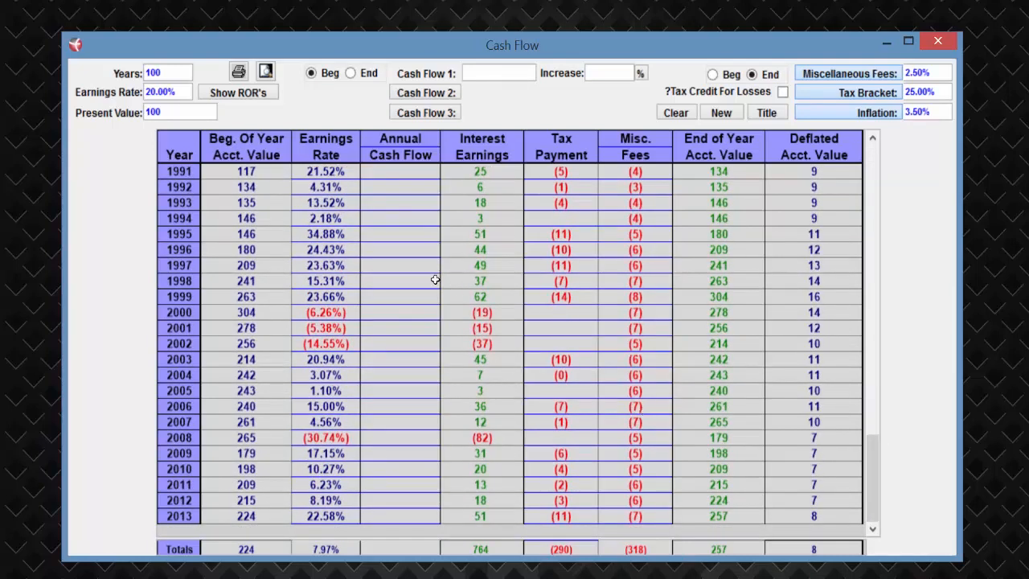
{"action": "mouse_move", "coordinate": [329, 376]}
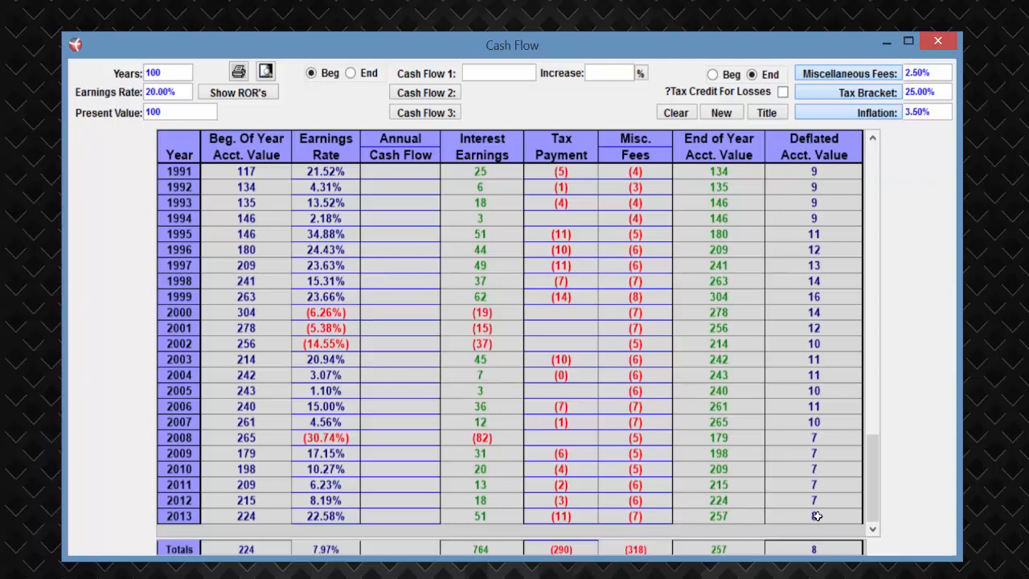
{"action": "mouse_move", "coordinate": [833, 515]}
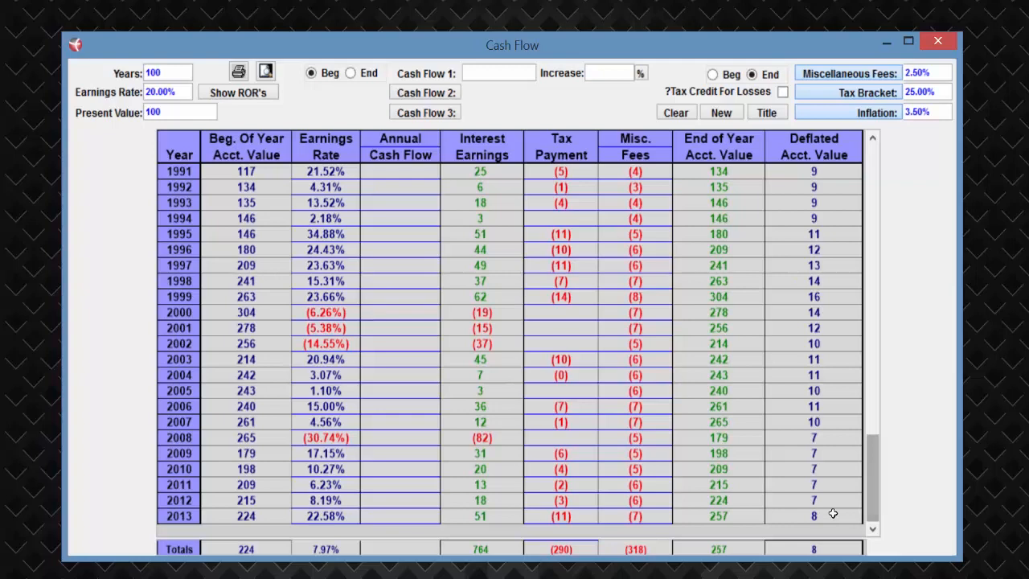
{"action": "left_click", "coordinate": [813, 516]}
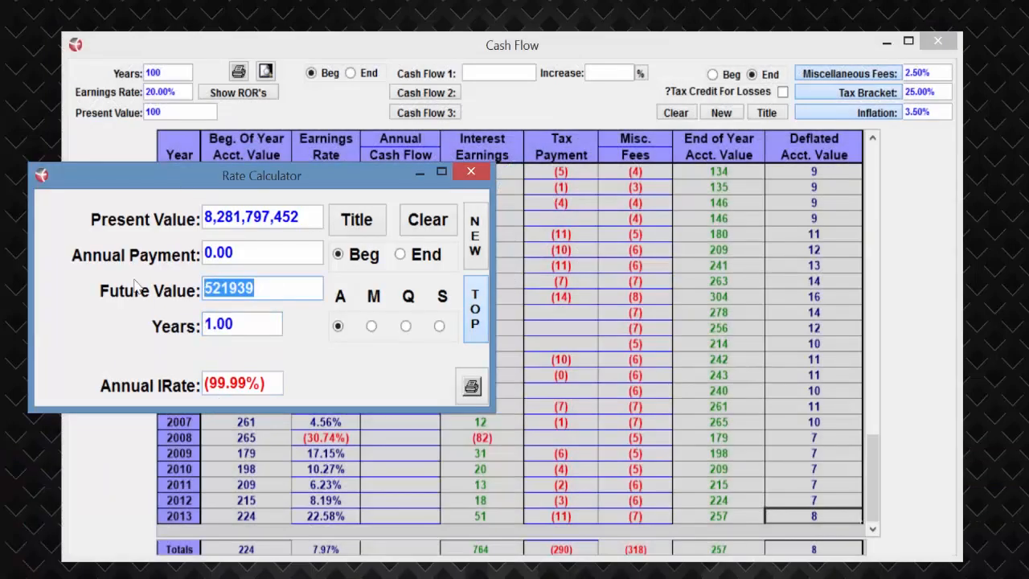
{"action": "type", "text": "8.00"}
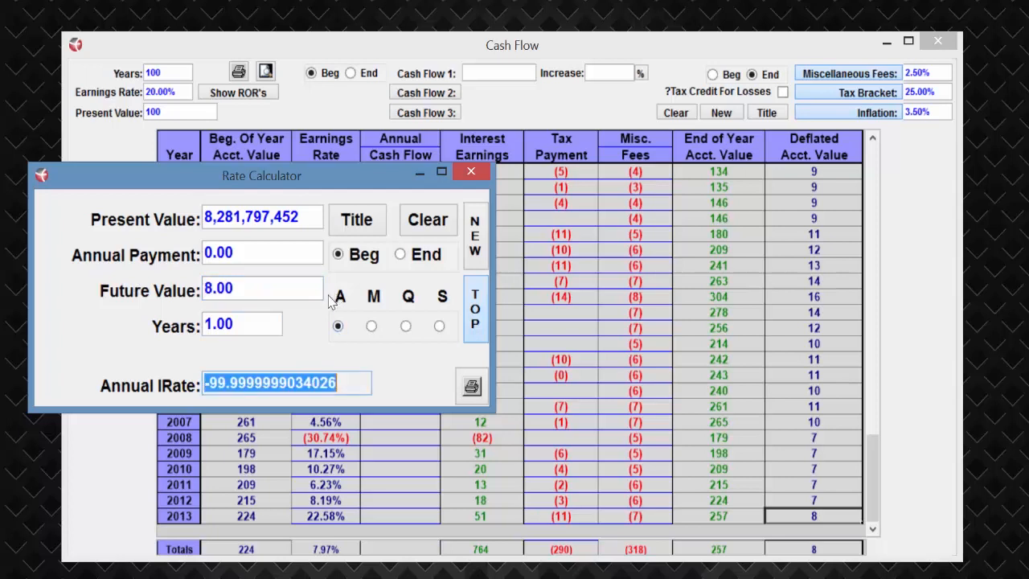
{"action": "mouse_move", "coordinate": [244, 400]}
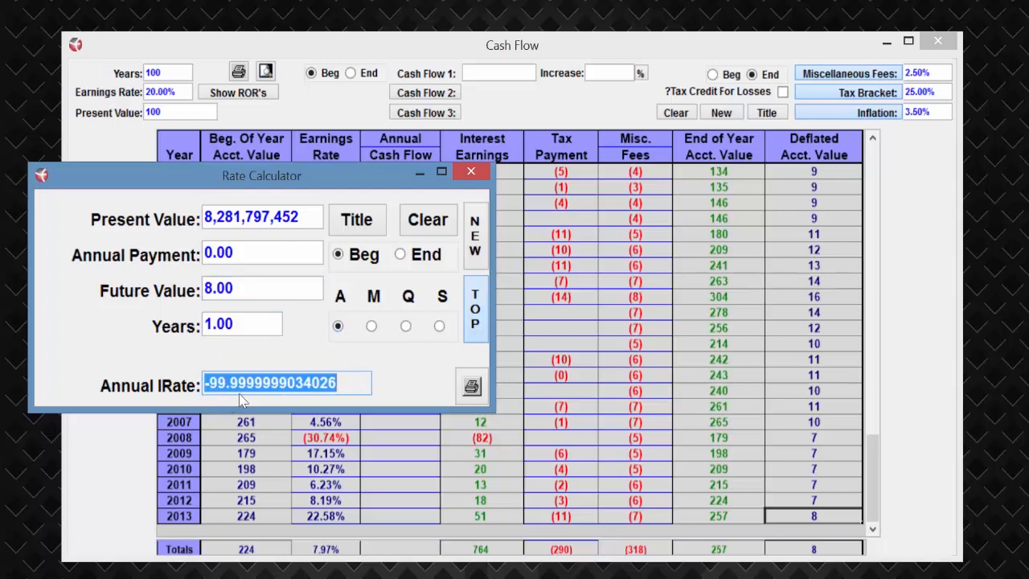
{"action": "mouse_move", "coordinate": [379, 178]}
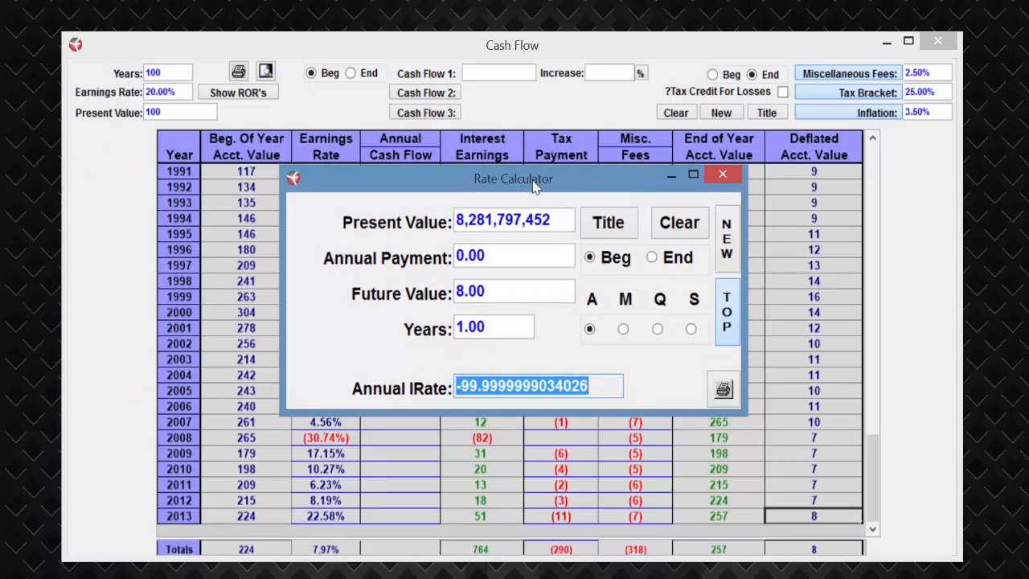
{"action": "left_click_drag", "start_coordinate": [512, 178], "coordinate": [523, 206]}
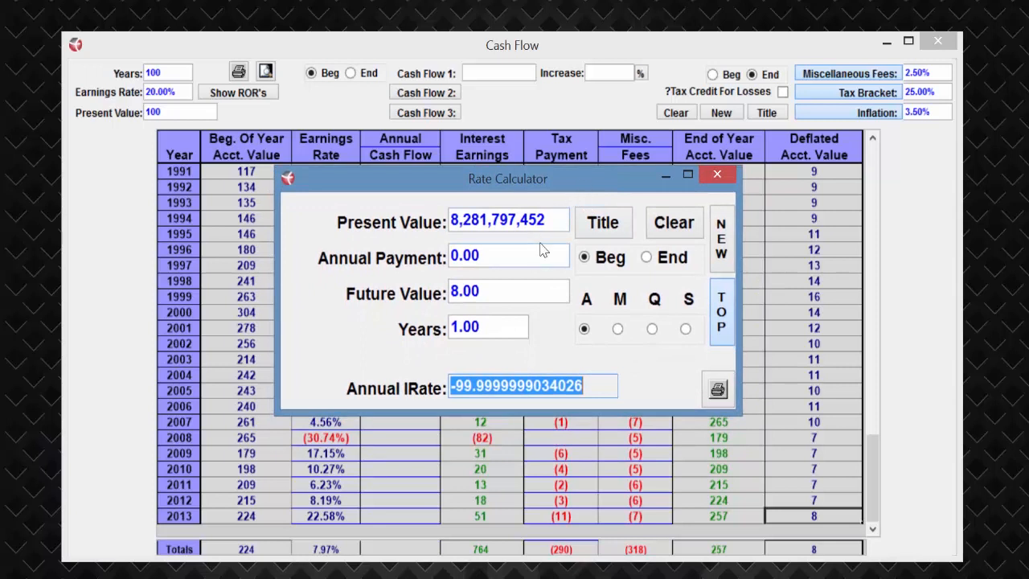
{"action": "mouse_move", "coordinate": [523, 248]}
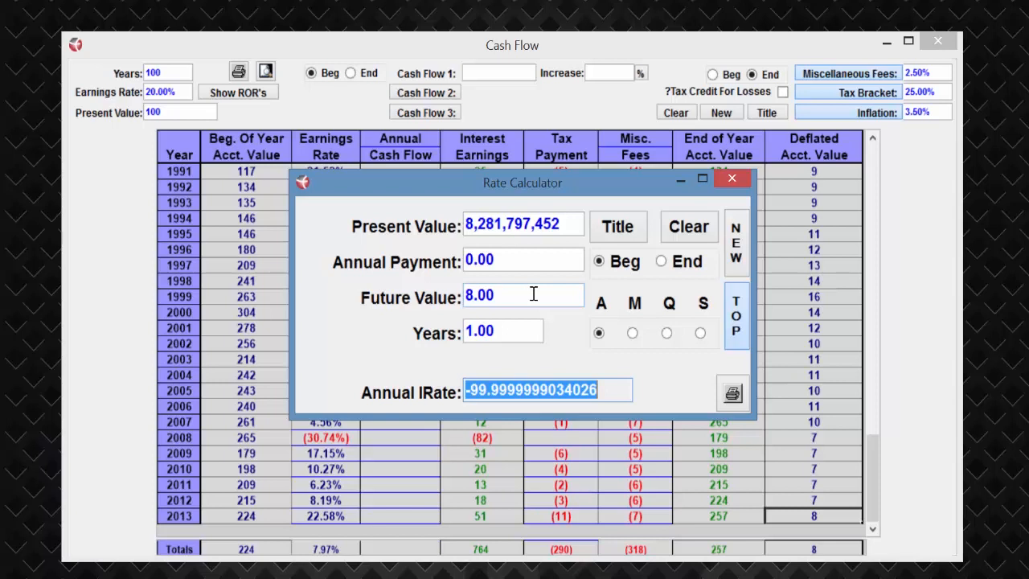
{"action": "left_click_drag", "start_coordinate": [523, 183], "coordinate": [523, 159]}
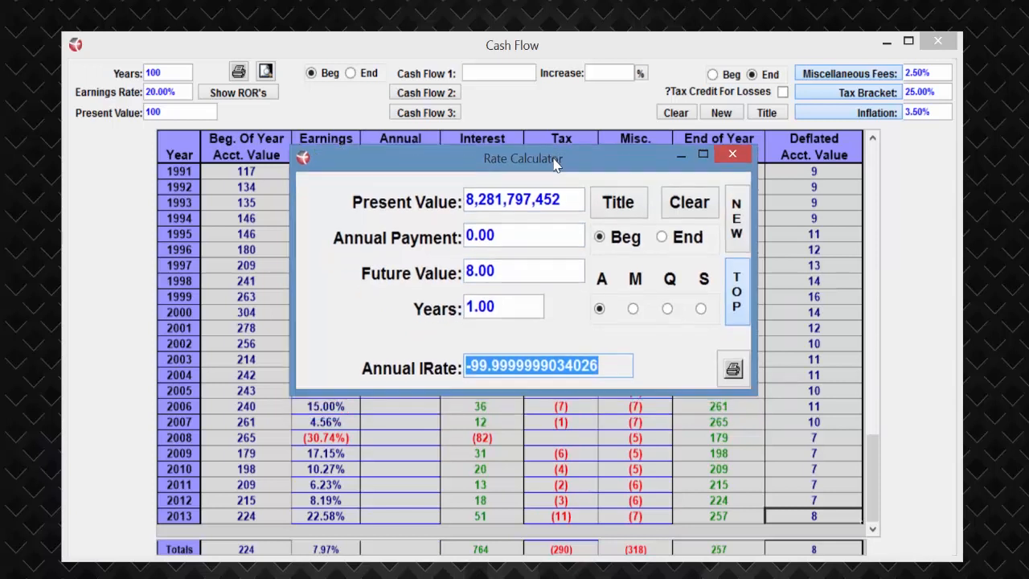
{"action": "left_click_drag", "start_coordinate": [522, 158], "coordinate": [515, 138]}
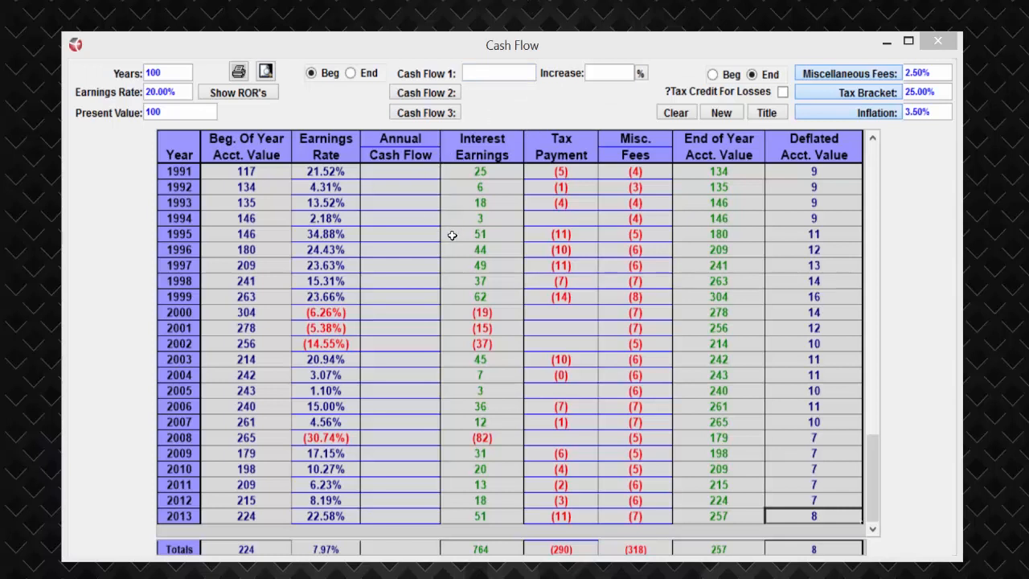
{"action": "mouse_move", "coordinate": [484, 231]}
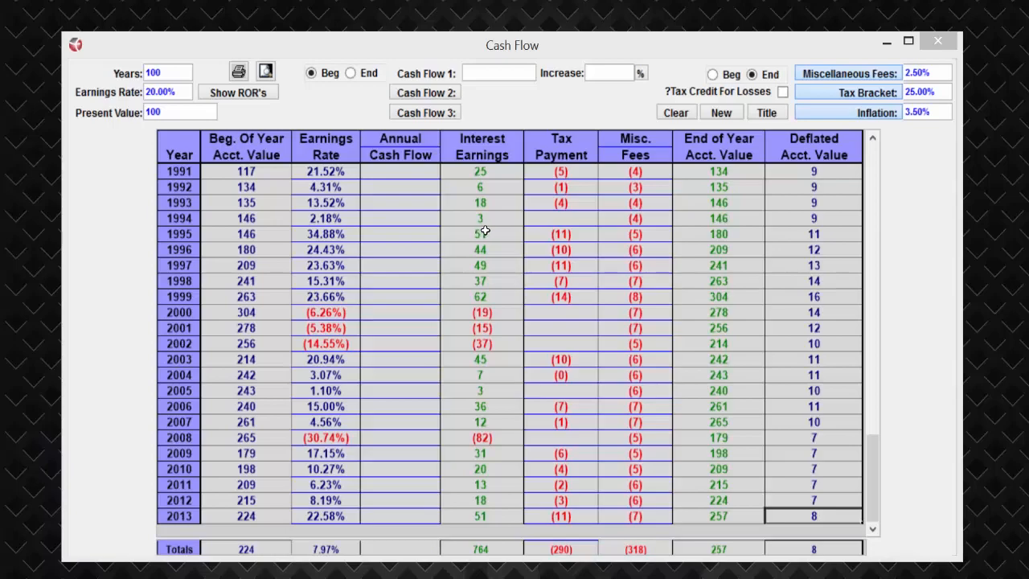